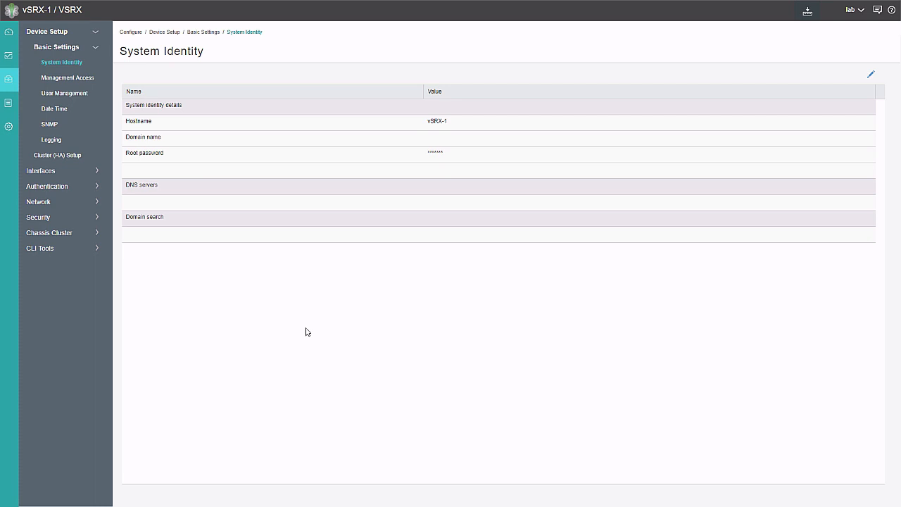
mouse_move(3, 217)
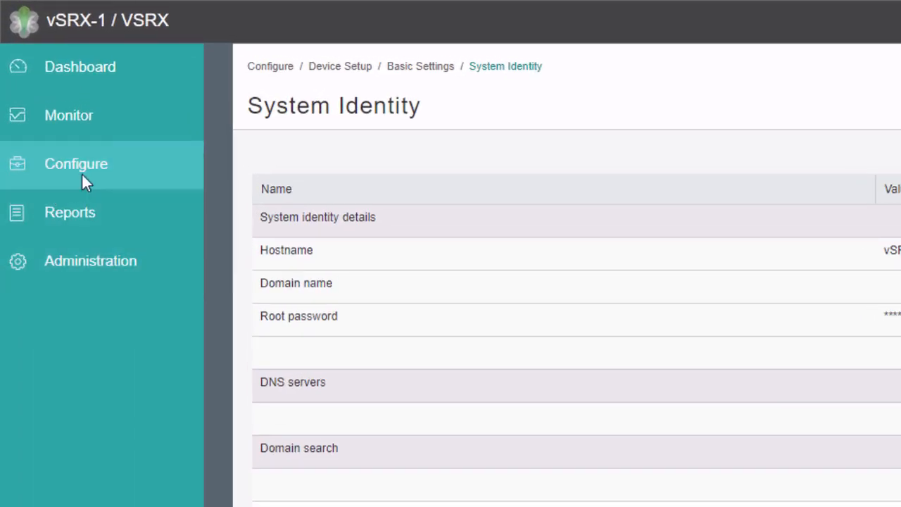
Step: Expand Configure > Security in the navigation to reveal Firewall Policy, Objects and NAT
left_click(76, 164)
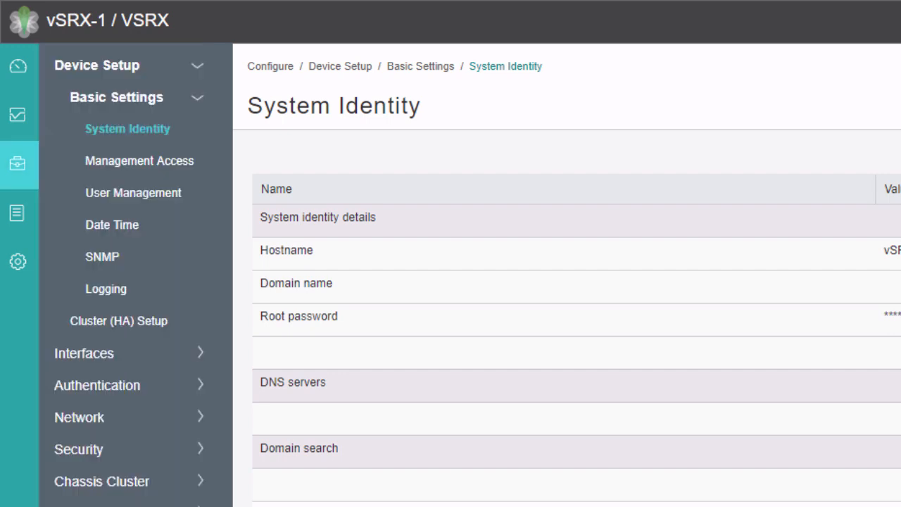
left_click(78, 449)
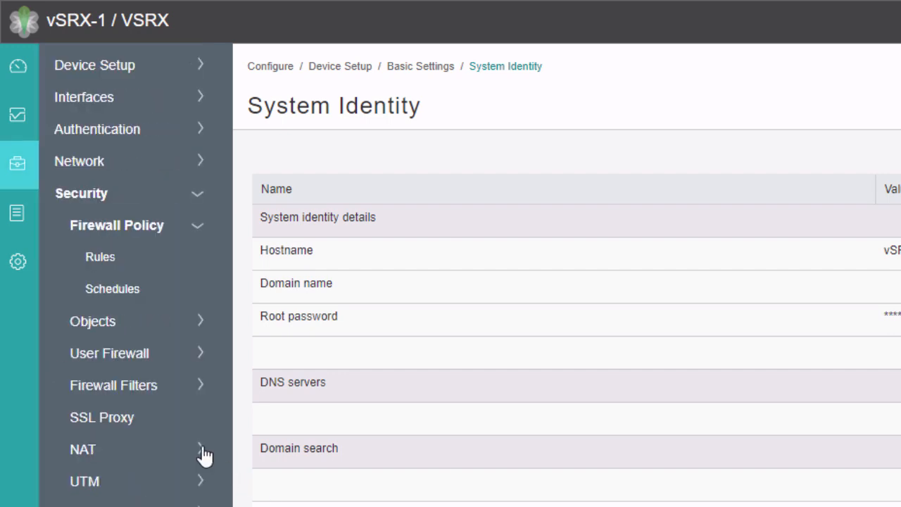
mouse_move(123, 256)
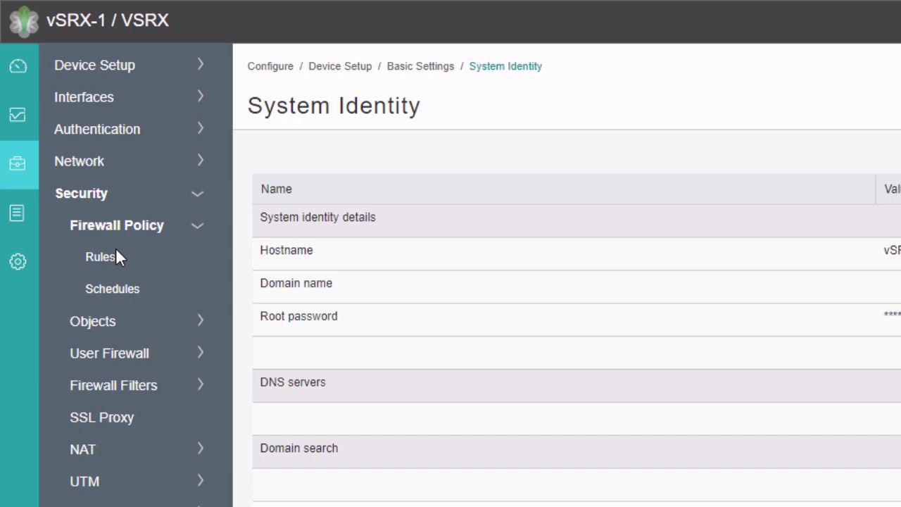
Step: Show the empty Firewall Policy Rules page and review the Global Options flow and TCP tabs without saving
left_click(100, 256)
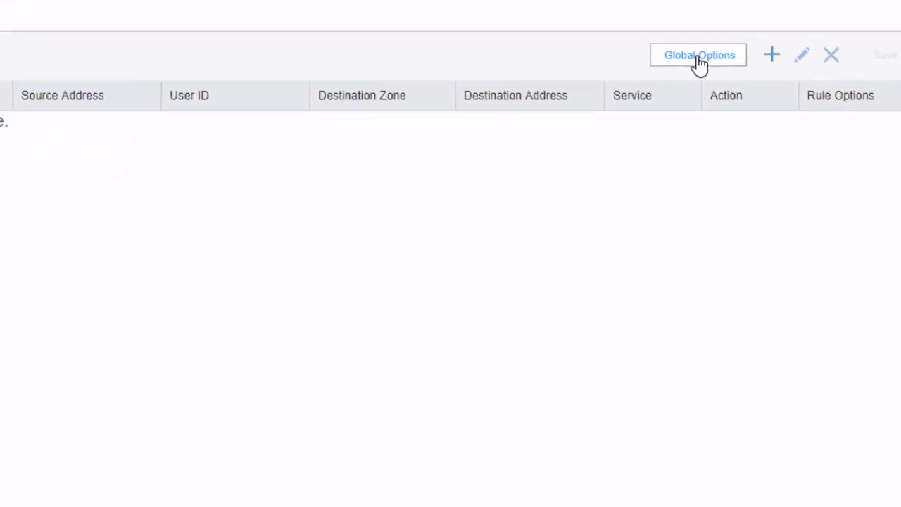
left_click(697, 55)
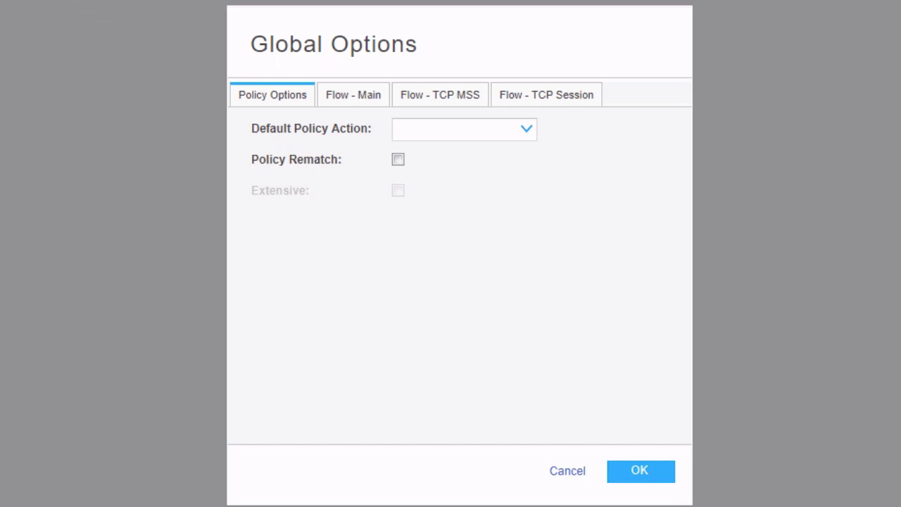
left_click(353, 94)
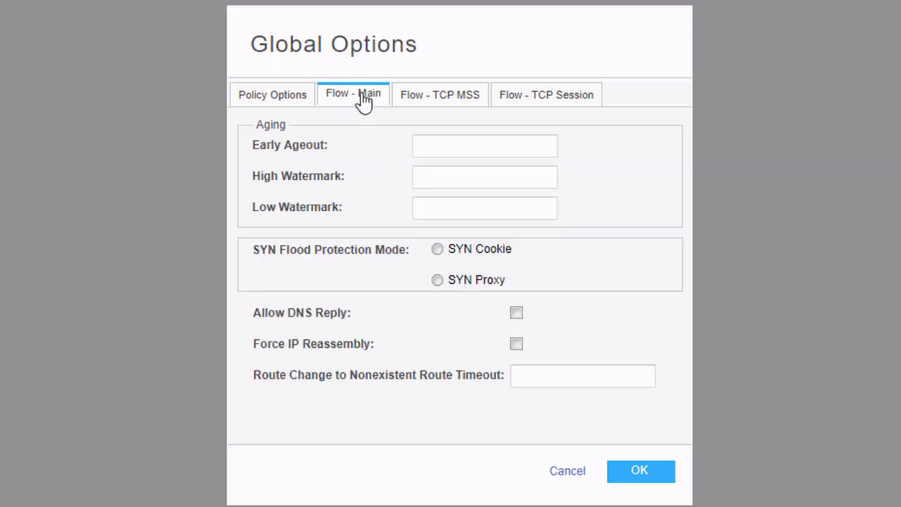
left_click(546, 94)
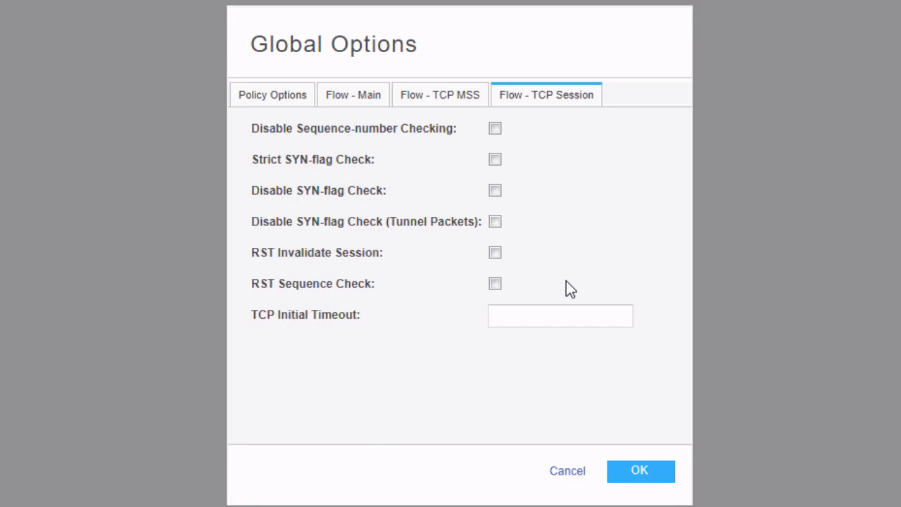
left_click(638, 470)
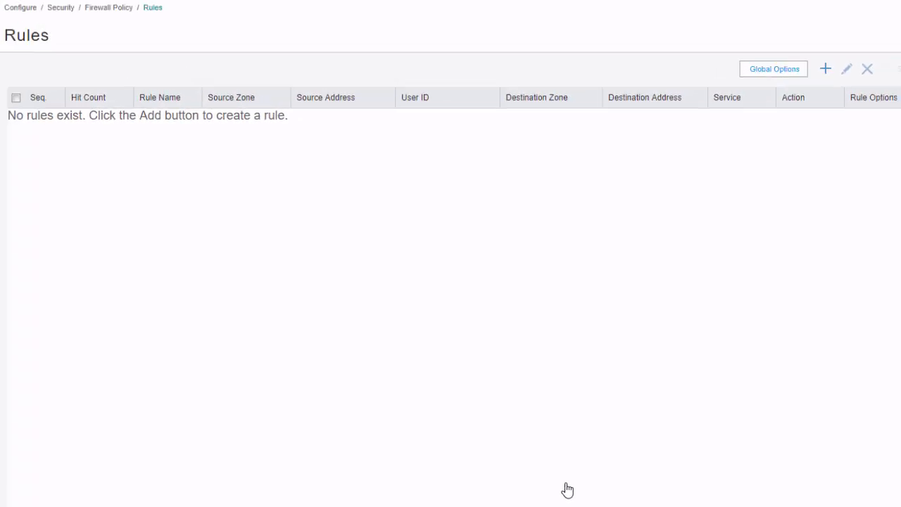
mouse_move(673, 343)
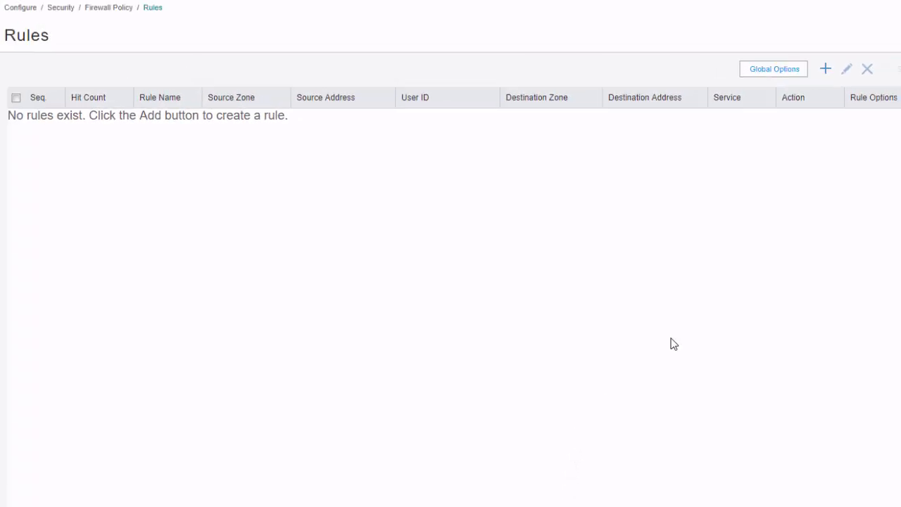
mouse_move(791, 173)
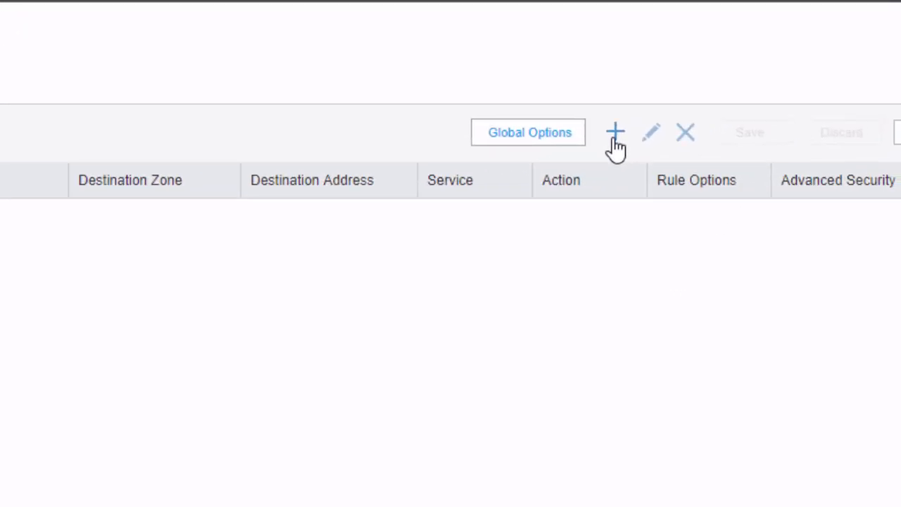
Step: Create a new firewall rule named User-DMZ-SSH
left_click(615, 132)
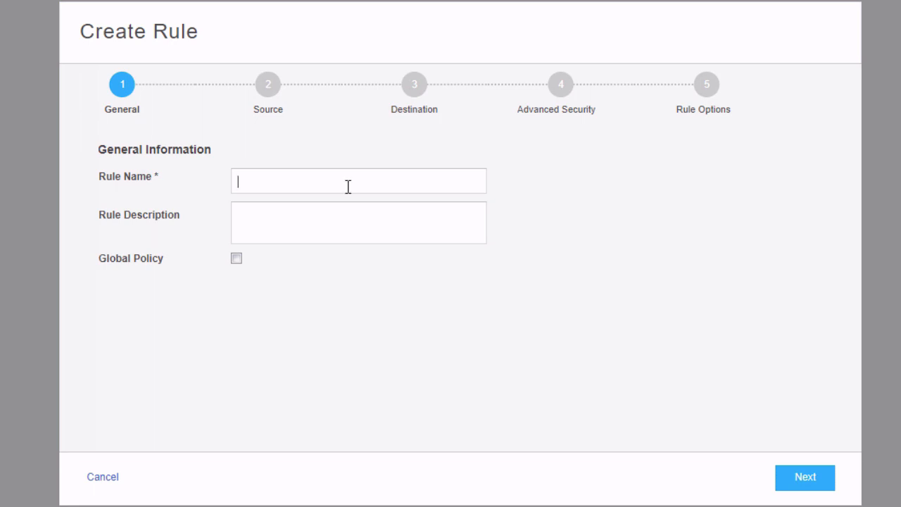
type("User-")
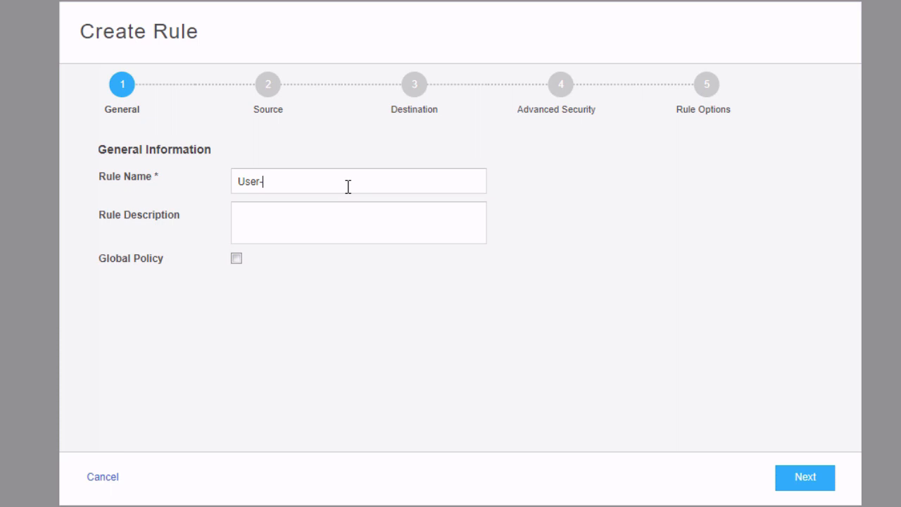
type("DMZ-S")
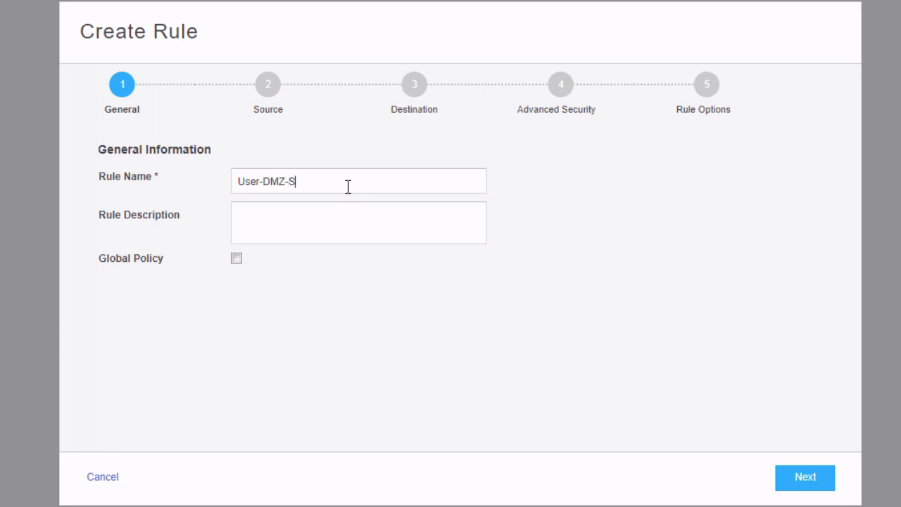
type("S")
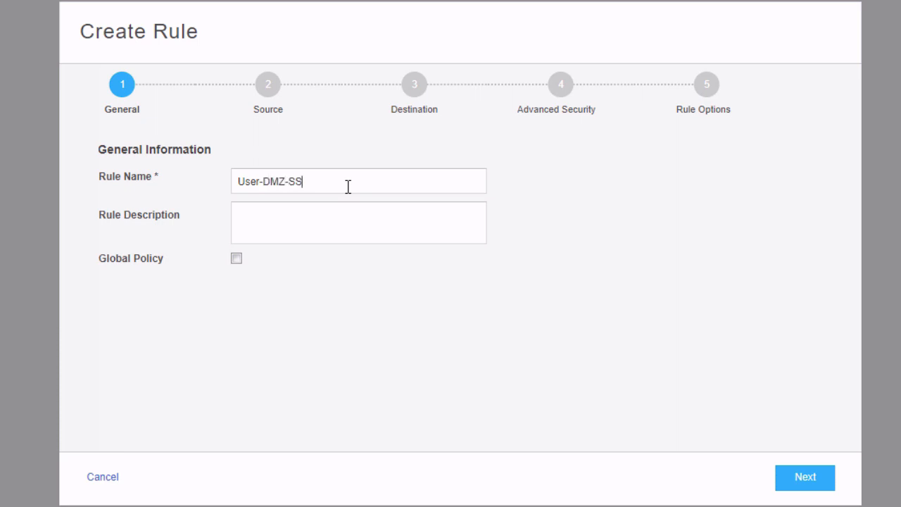
type("H")
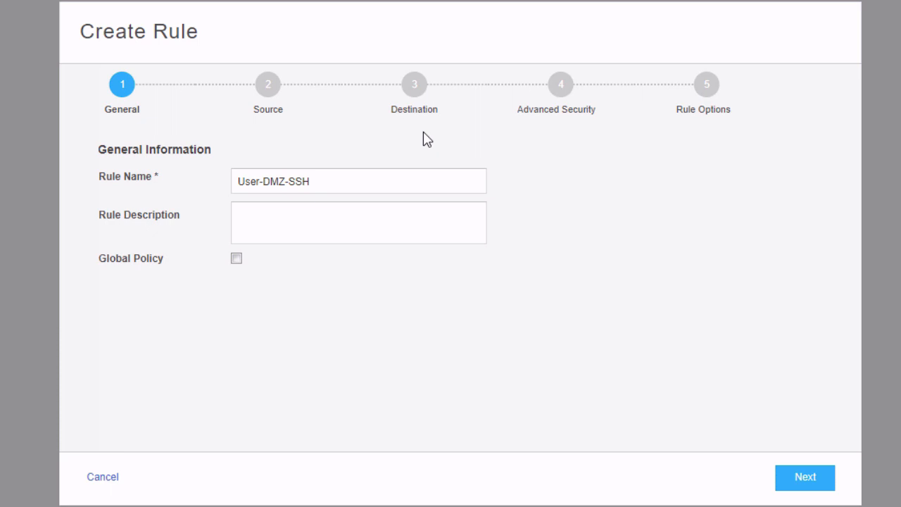
left_click(357, 181)
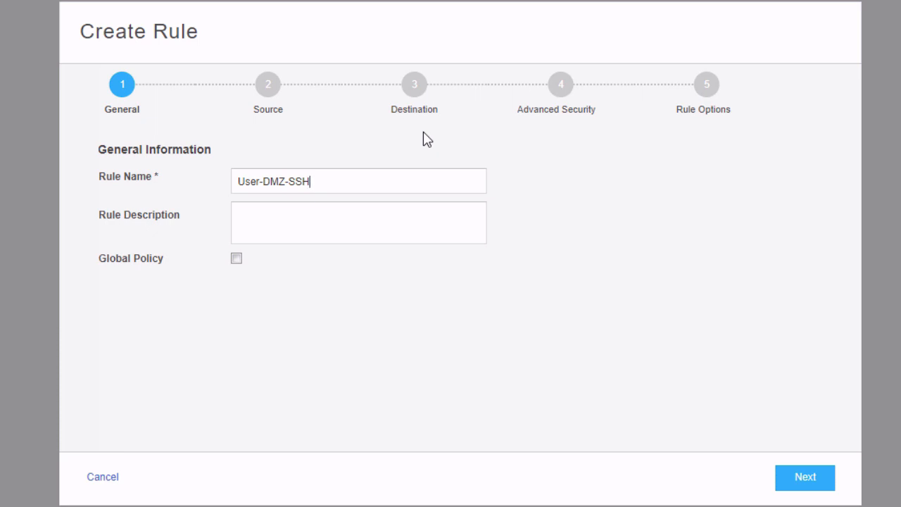
left_click(804, 477)
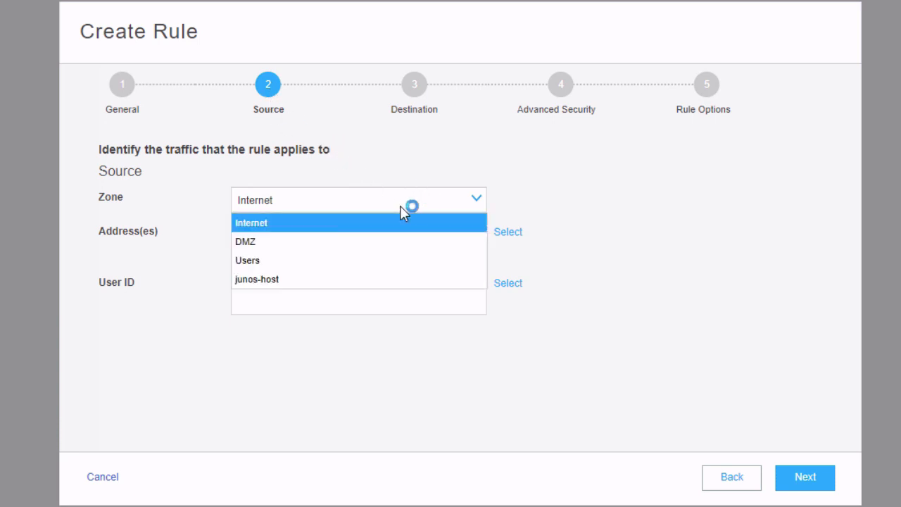
Step: Choose the source zone and set DMZ as the destination zone
left_click(247, 259)
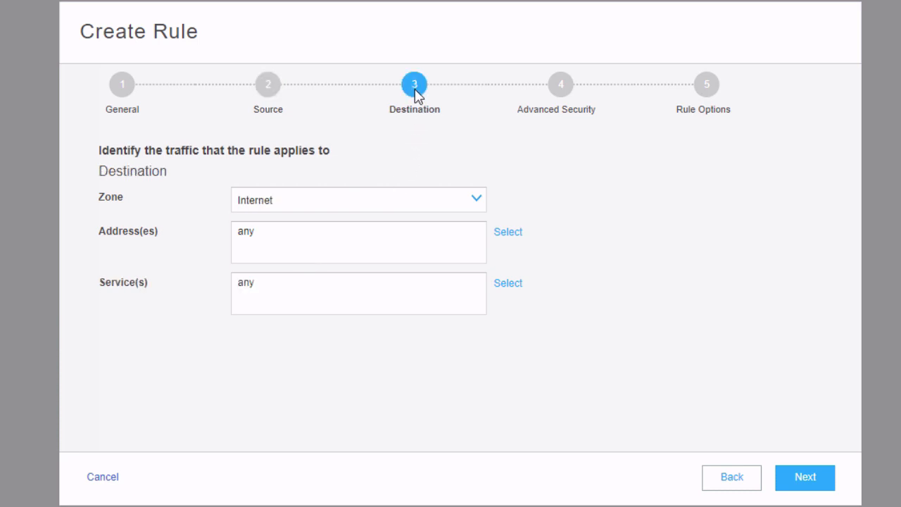
left_click(357, 199)
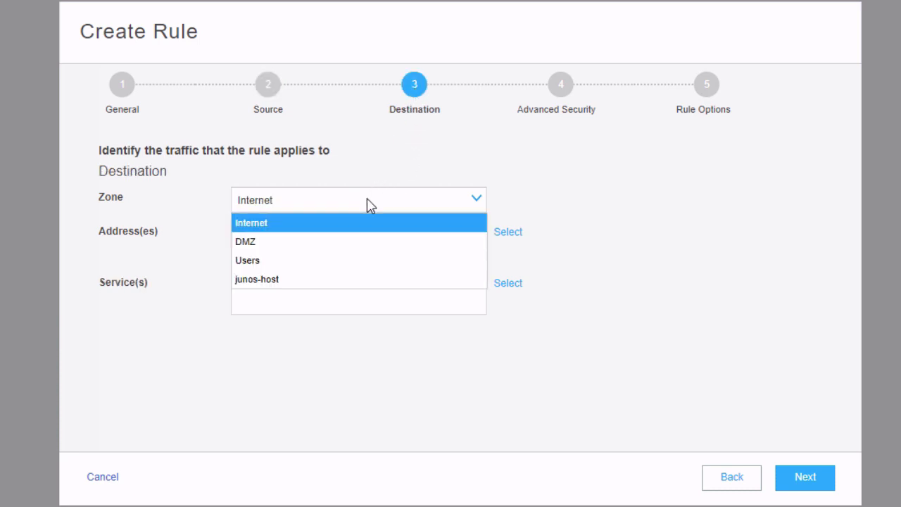
left_click(245, 242)
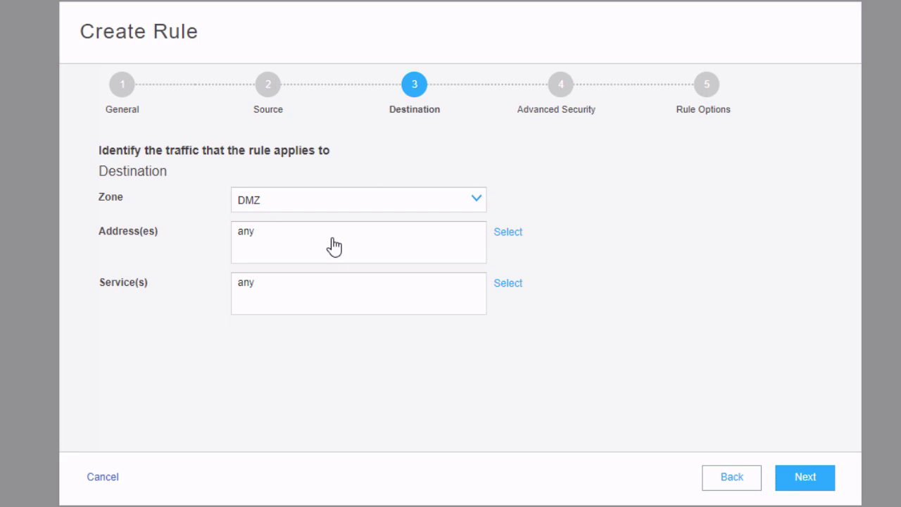
mouse_move(508, 283)
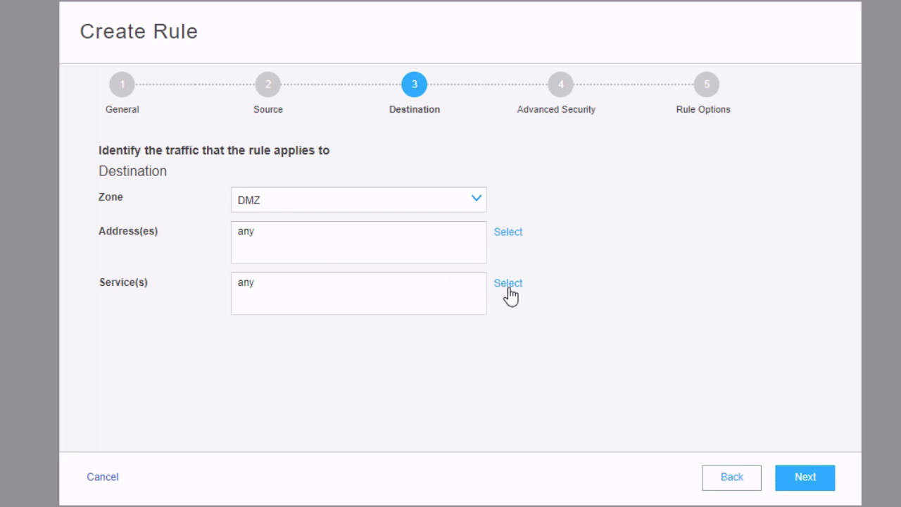
Step: Set the rule's service to junos-ssh
left_click(507, 283)
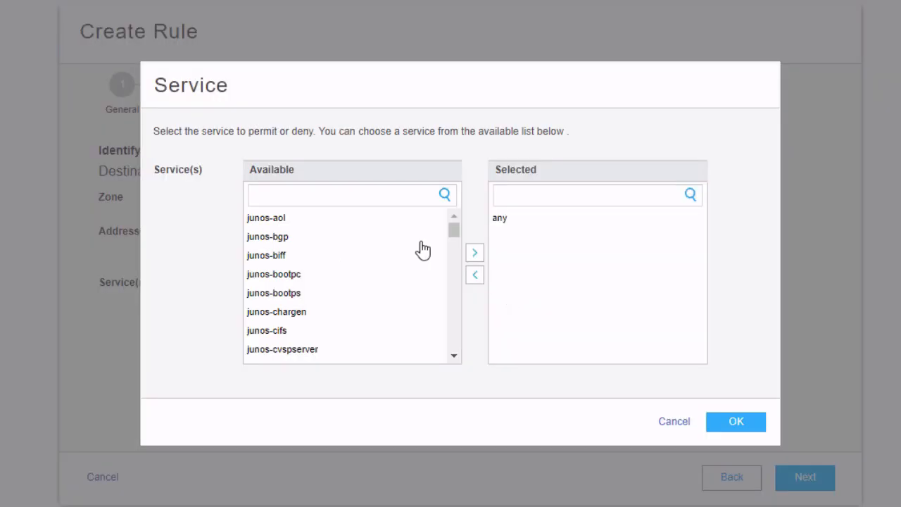
type("ssh")
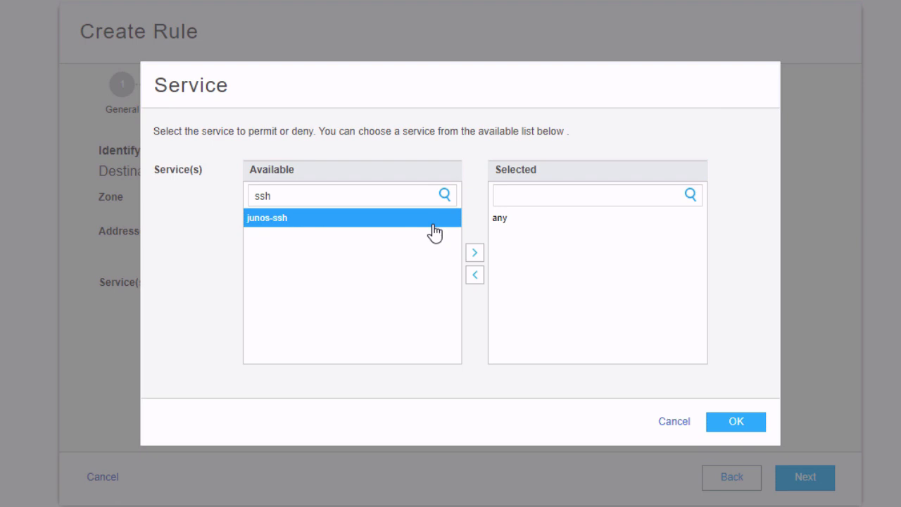
left_click(475, 252)
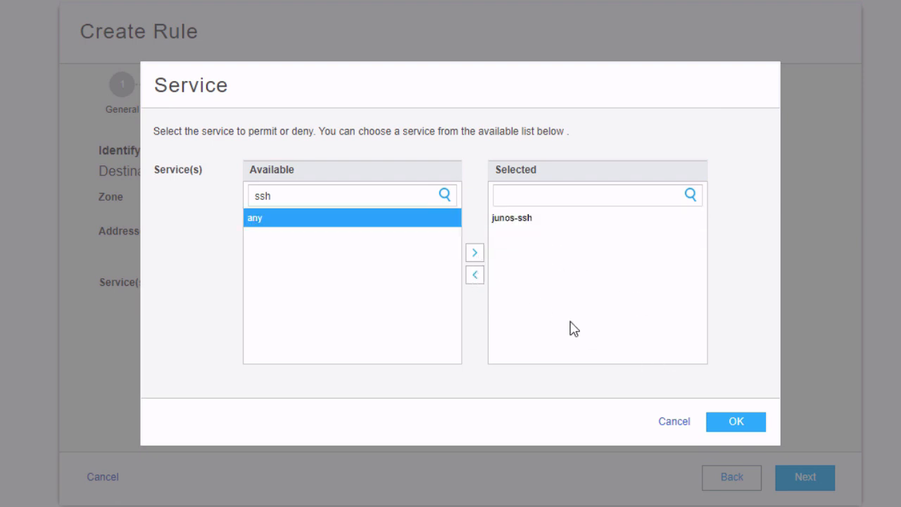
left_click(734, 421)
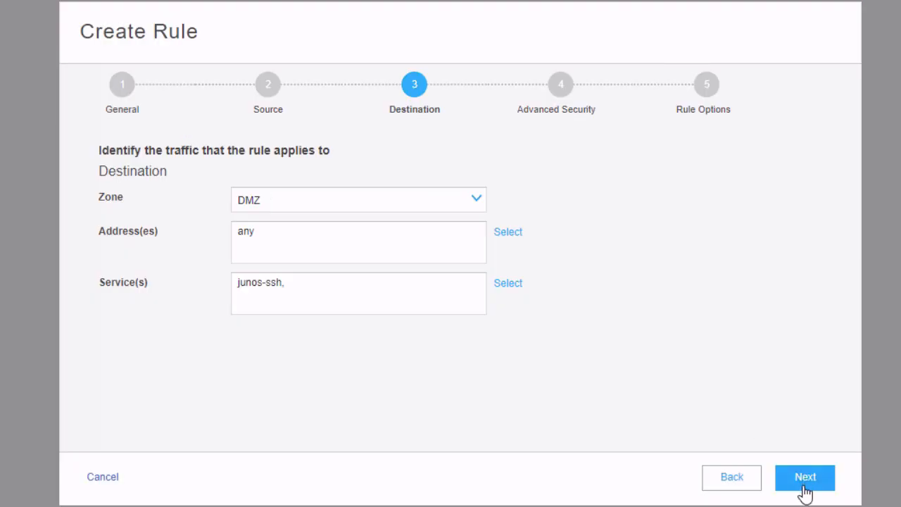
Step: Keep the permit action and save the User-DMZ-SSH rule
left_click(804, 476)
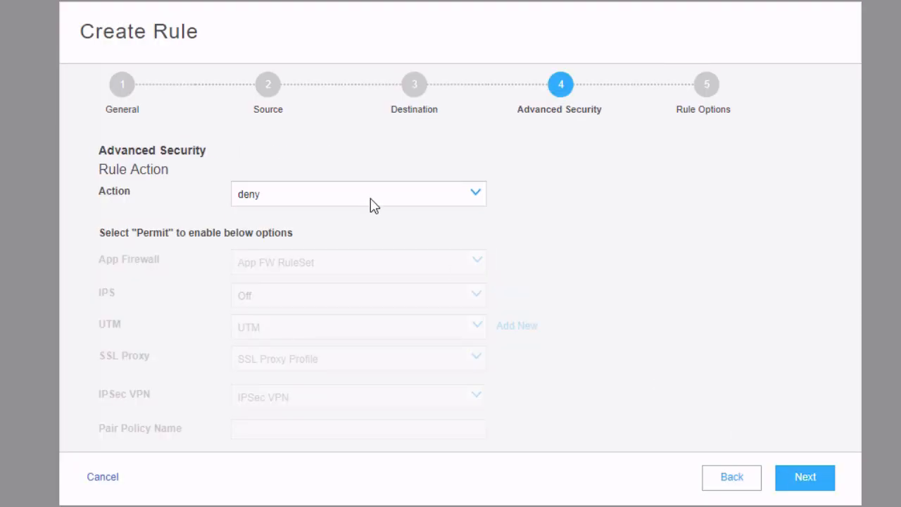
left_click(359, 193)
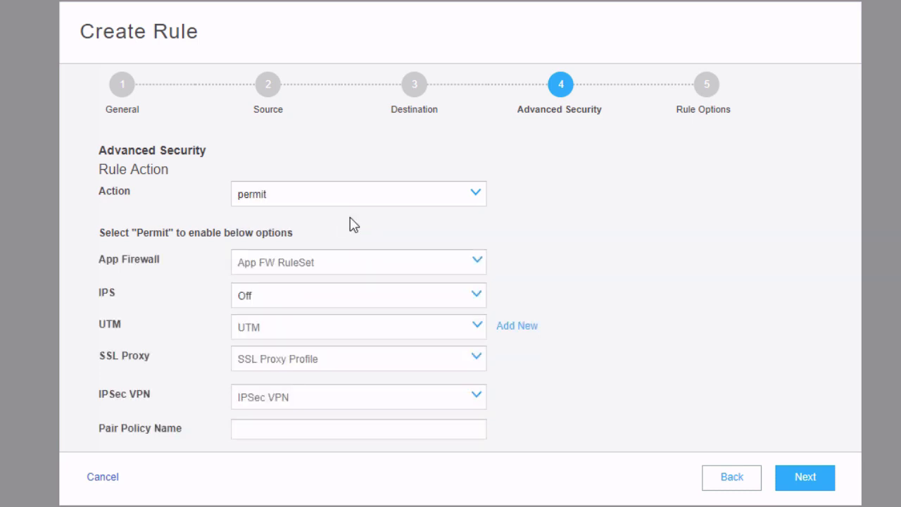
left_click(804, 477)
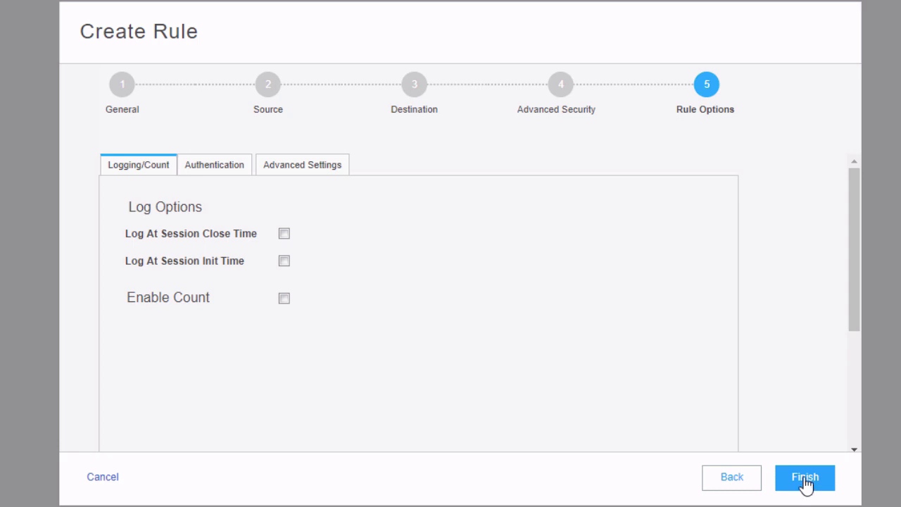
left_click(804, 477)
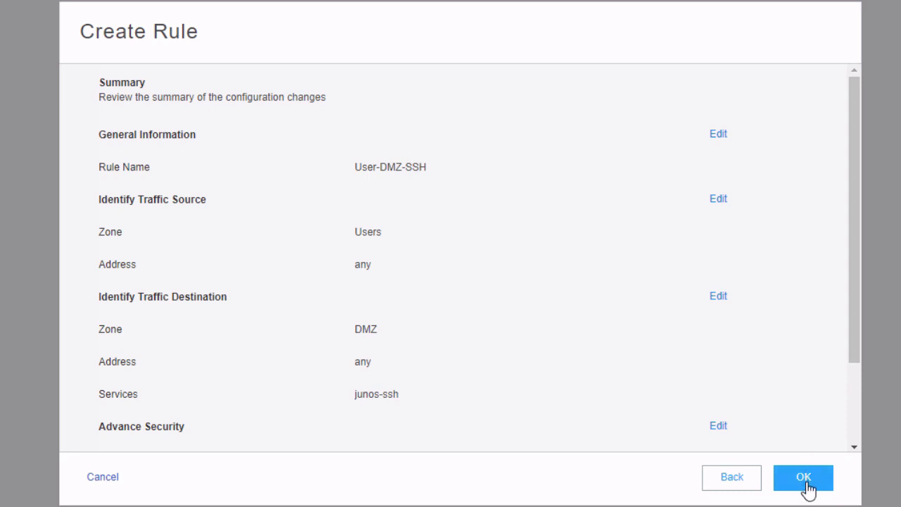
left_click(802, 477)
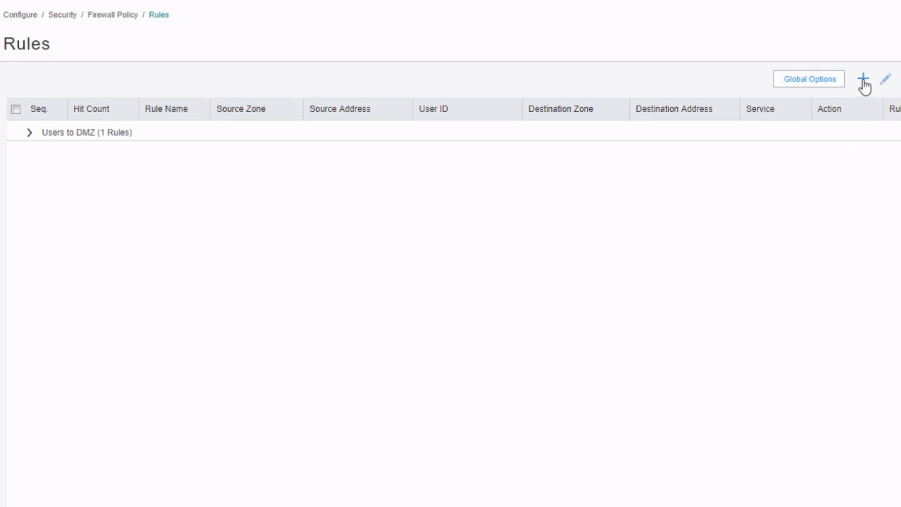
Step: Create a rule named User-DMZ-HTTP with Users as the source zone
left_click(863, 79)
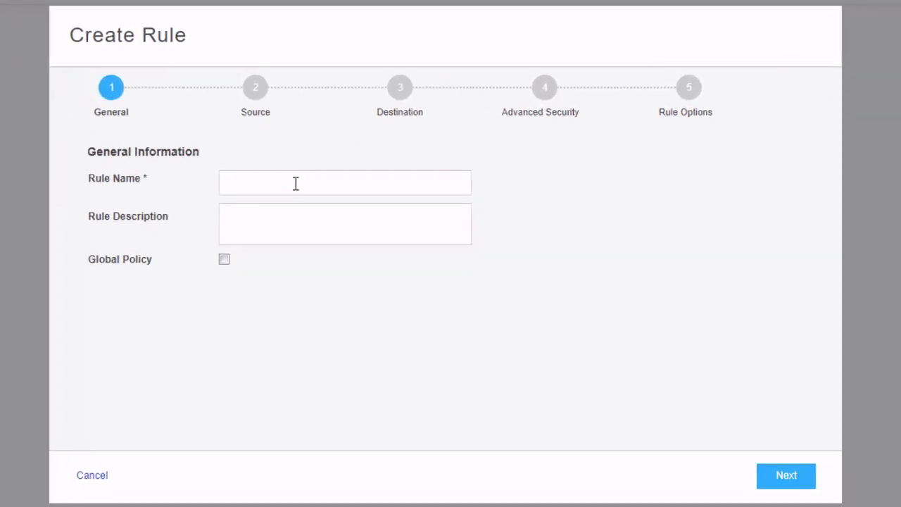
type("U")
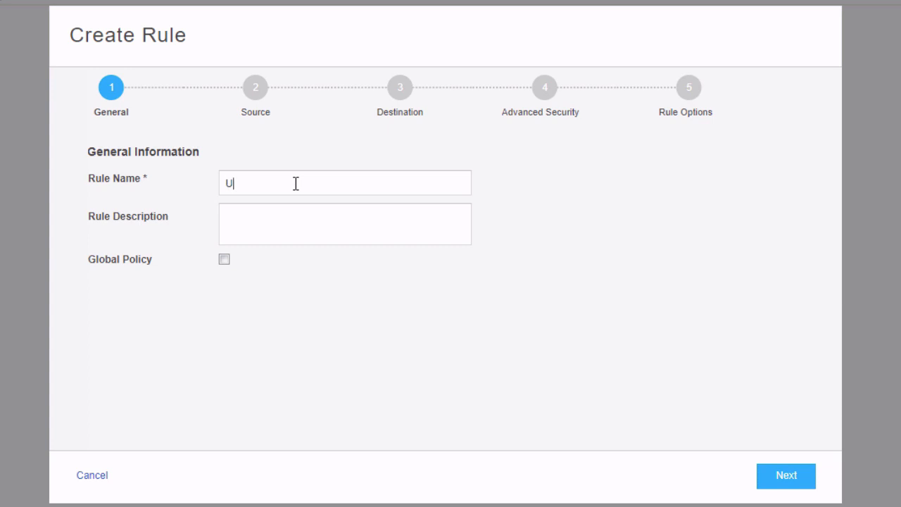
type("ser-DMZ-")
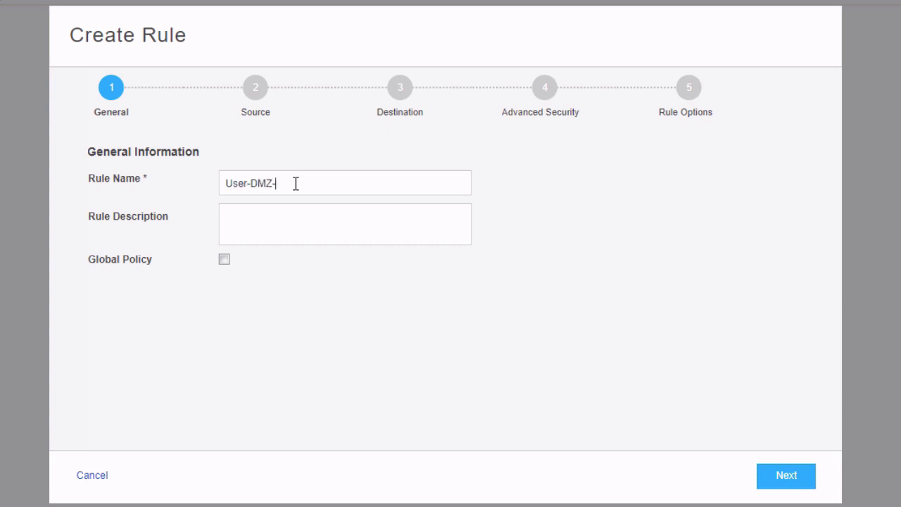
type("HTTP")
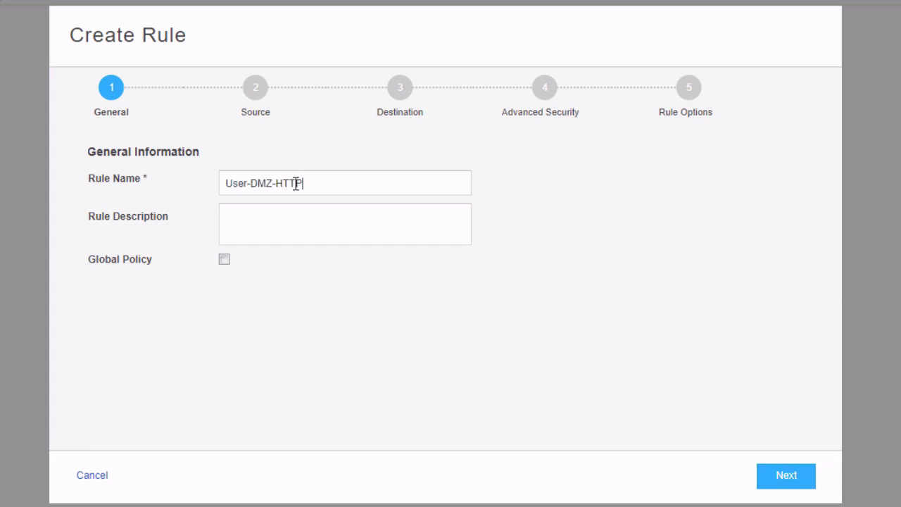
mouse_move(278, 155)
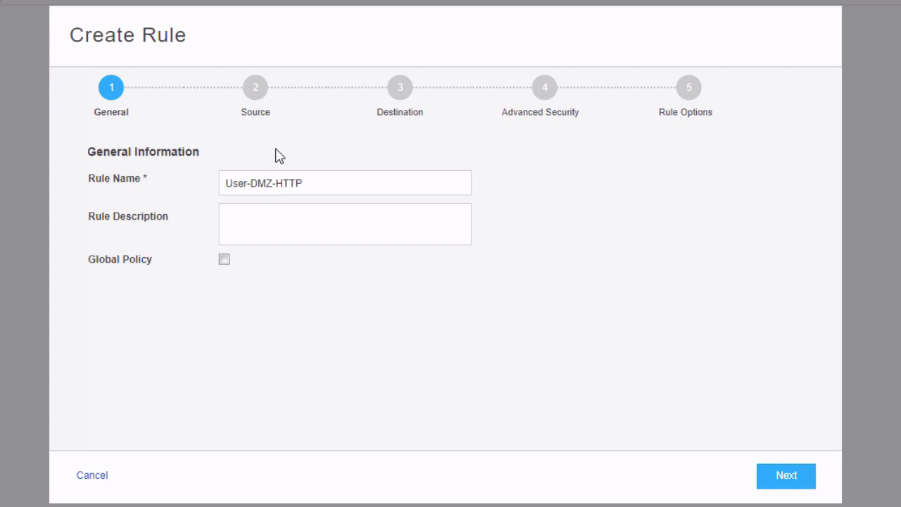
left_click(785, 476)
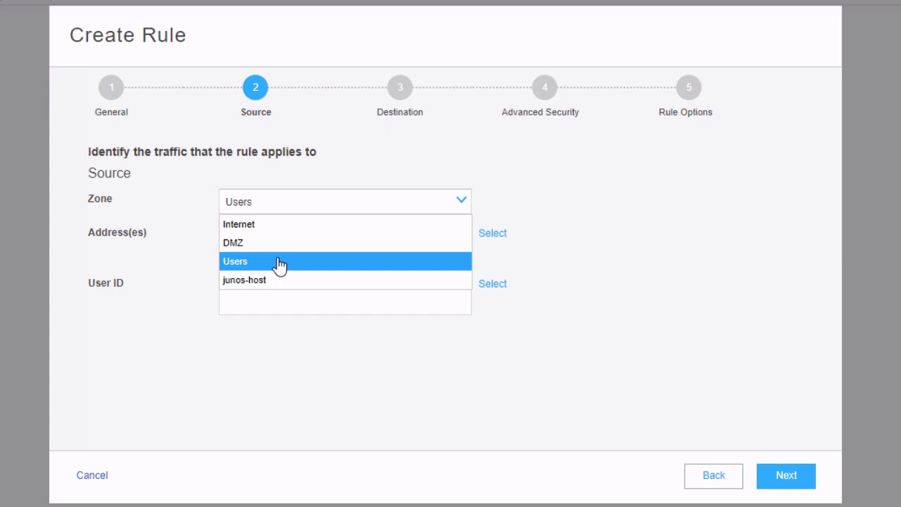
left_click(255, 261)
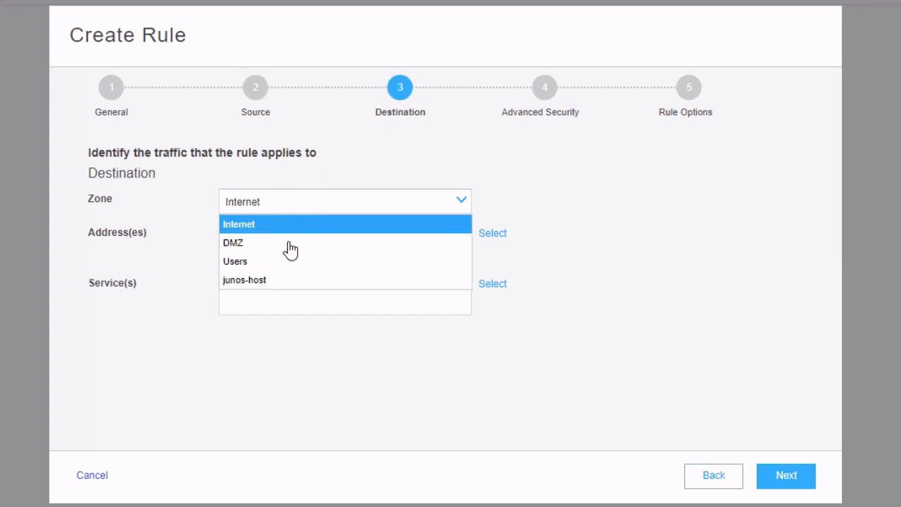
Step: Set the rule's service to junos-http
left_click(492, 283)
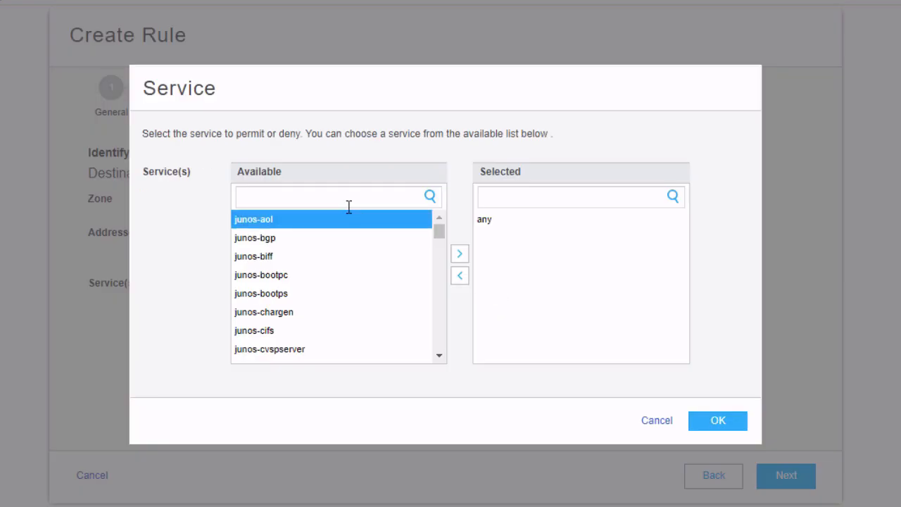
type("htt")
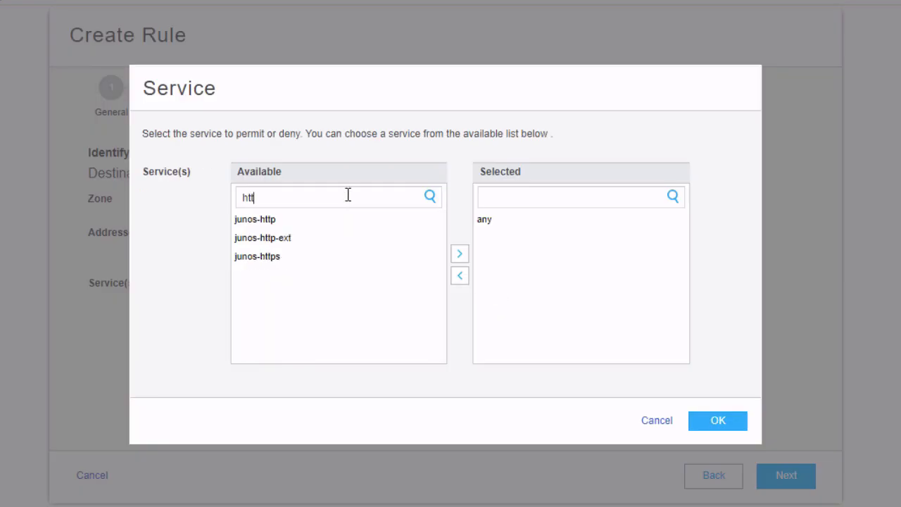
left_click(255, 218)
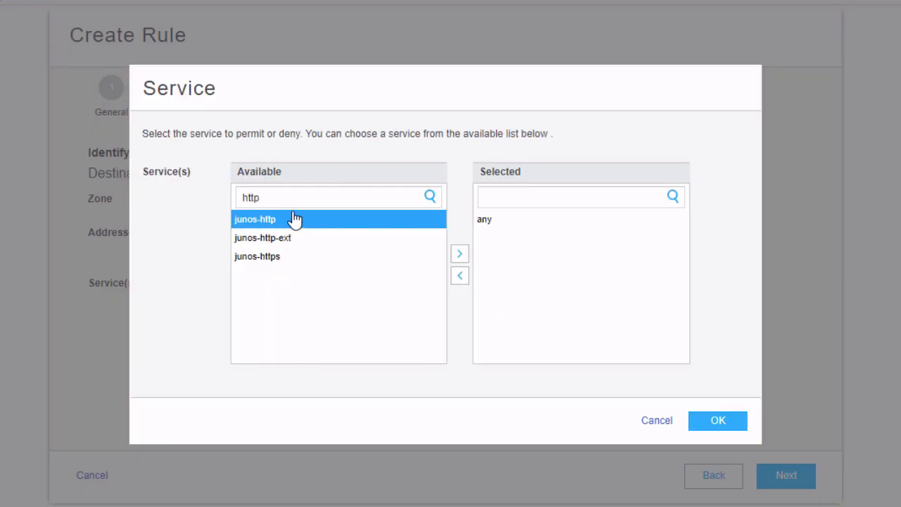
mouse_move(458, 253)
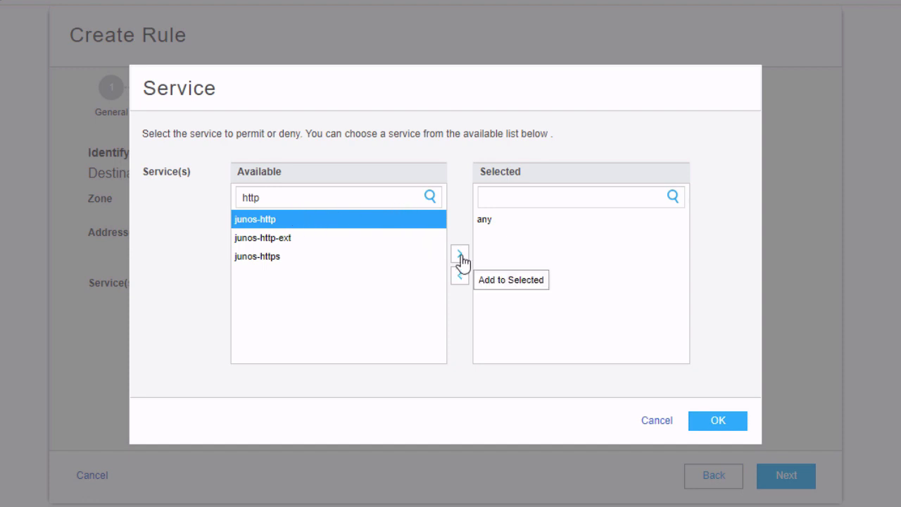
left_click(459, 253)
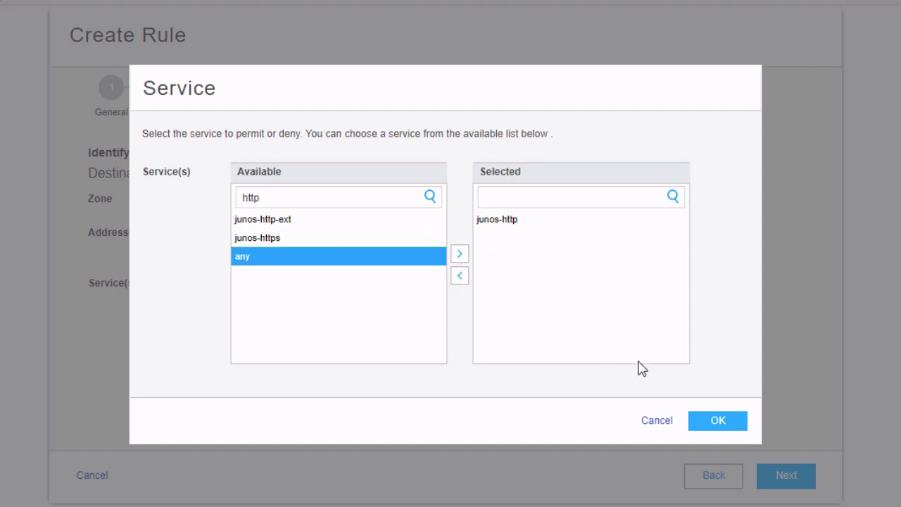
left_click(717, 420)
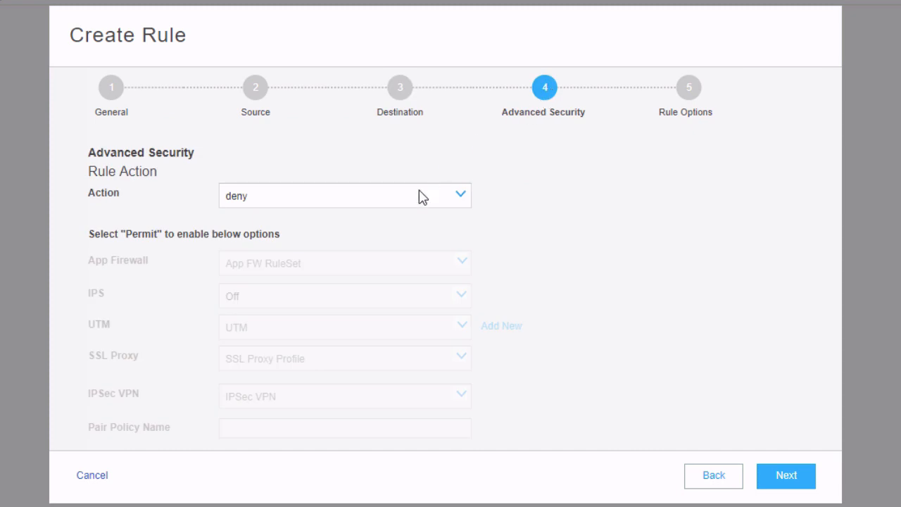
mouse_move(688, 102)
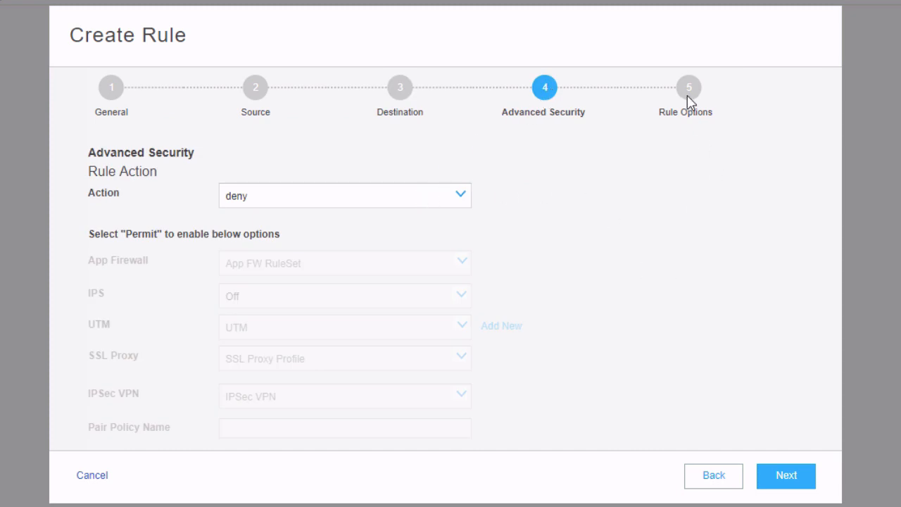
Step: Deny the traffic, enable Log At Session Init Time, and finish the rule
left_click(785, 476)
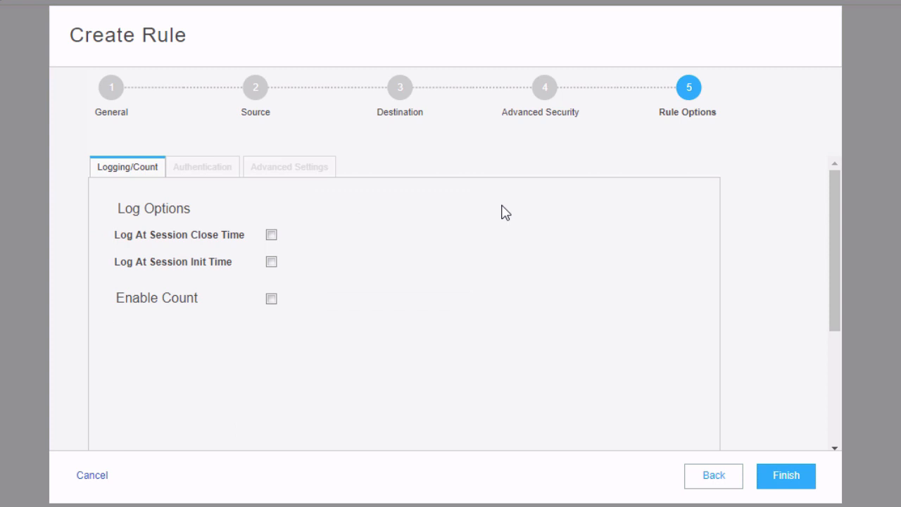
mouse_move(457, 238)
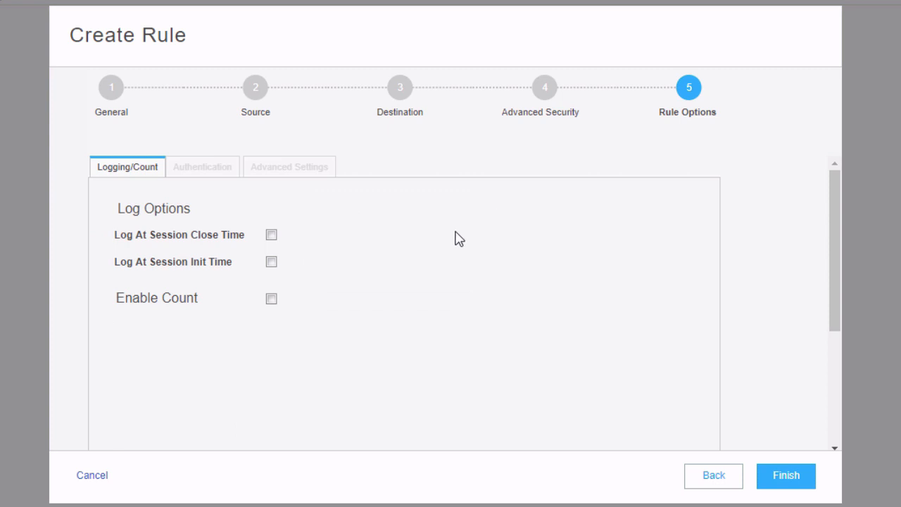
mouse_move(276, 271)
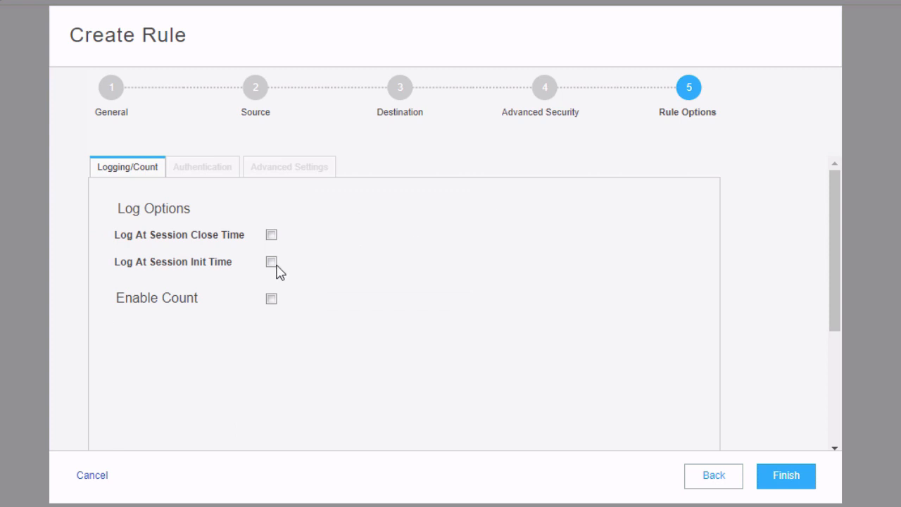
left_click(271, 261)
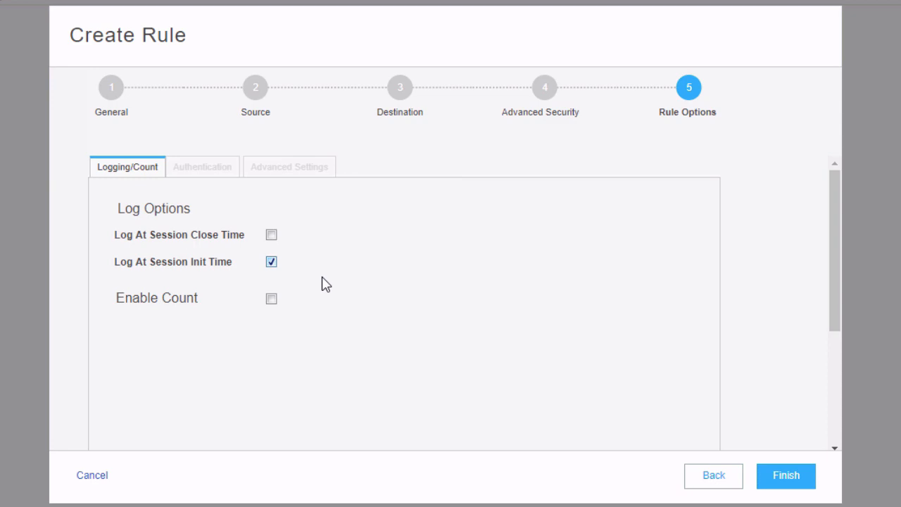
mouse_move(785, 475)
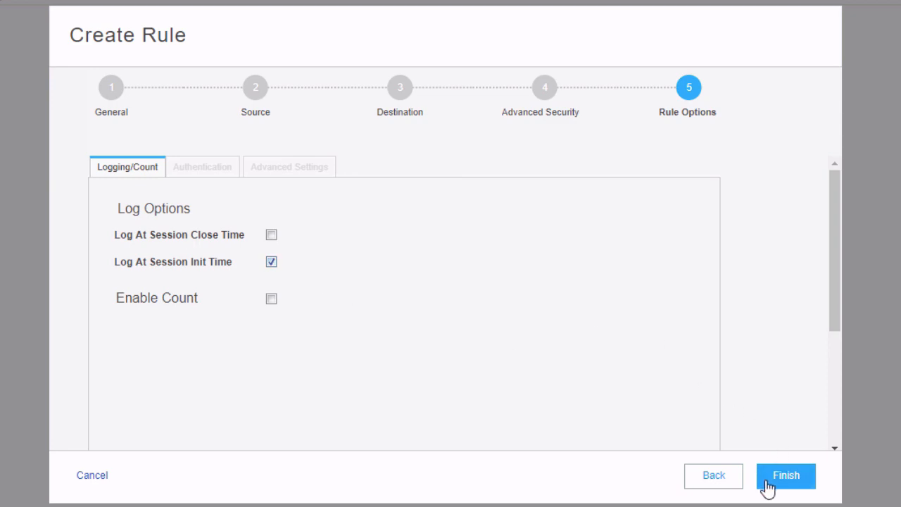
left_click(785, 475)
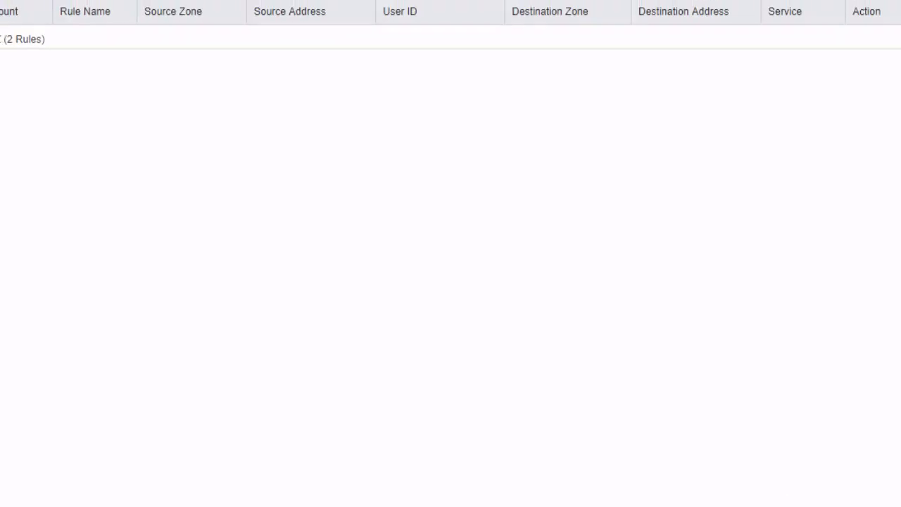
Step: Expand the Users to DMZ group to show the SSH and HTTP rules
scroll("up", 3)
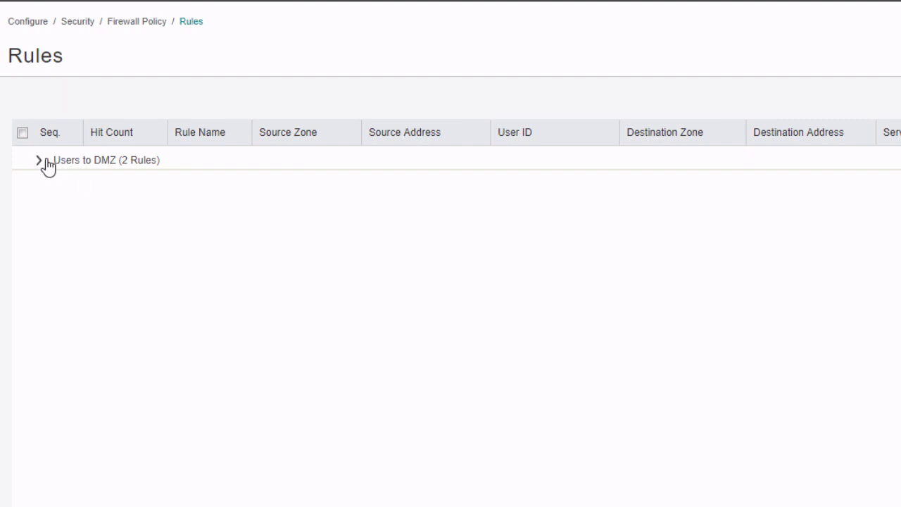
left_click(40, 160)
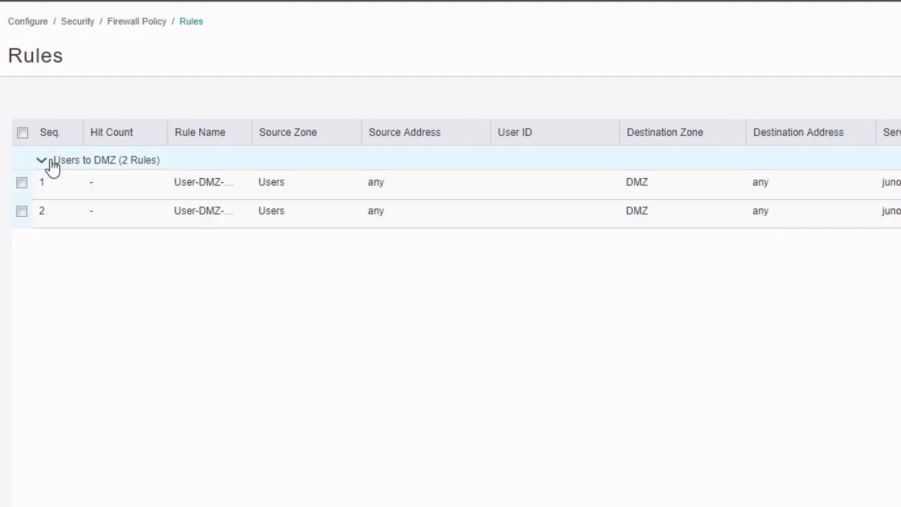
mouse_move(90, 175)
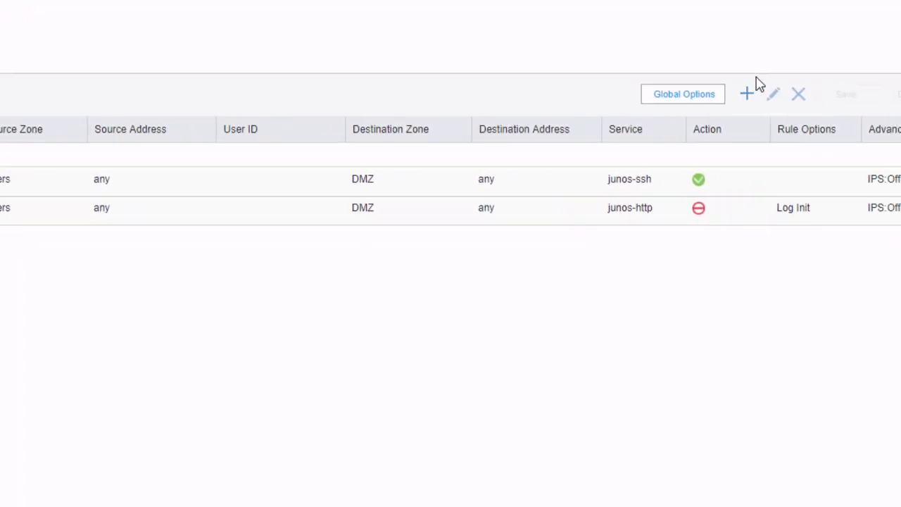
Step: Create a global policy rule named Internet-Access
left_click(746, 92)
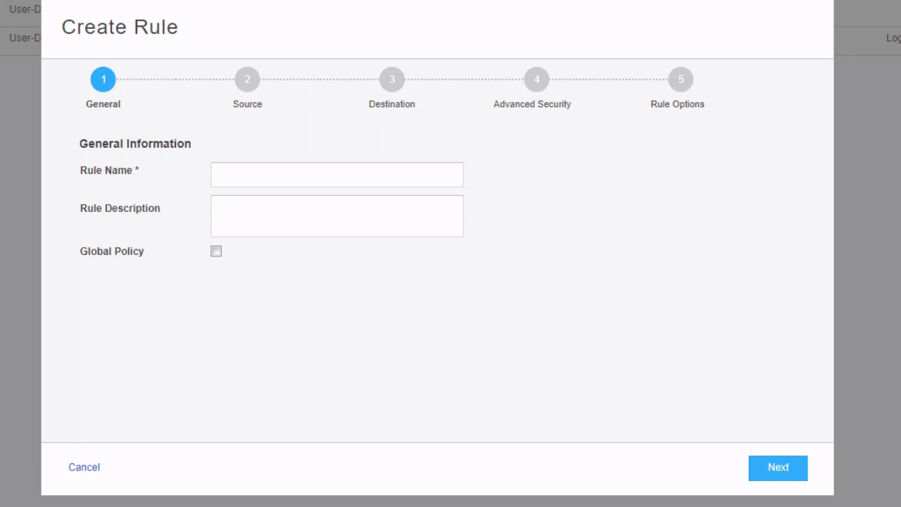
mouse_move(385, 54)
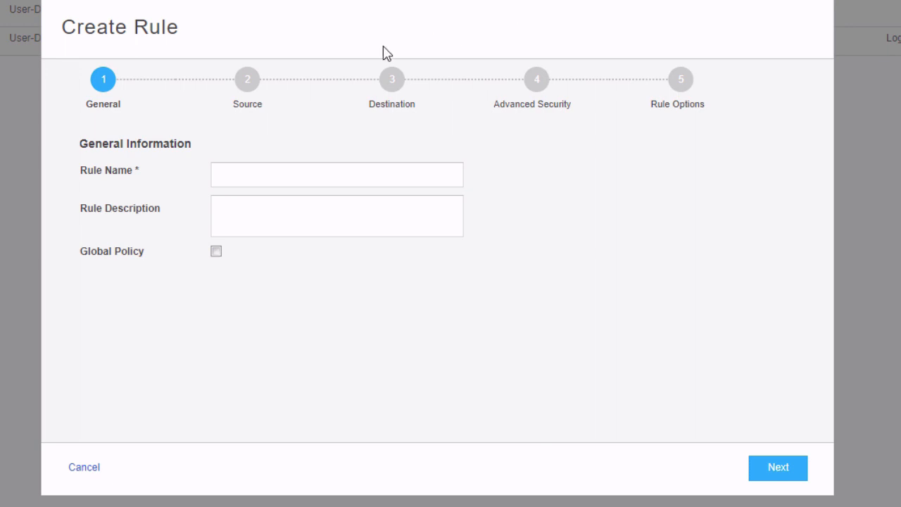
left_click(215, 250)
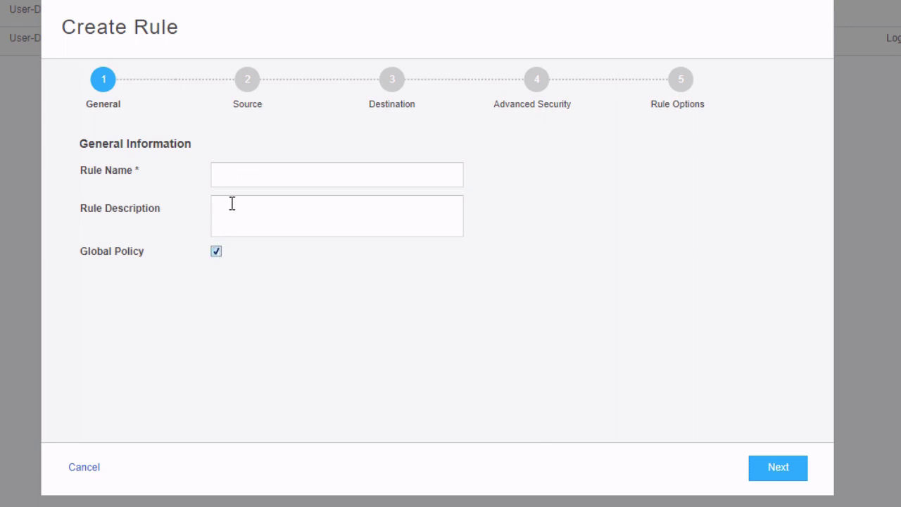
type("Internet-Access")
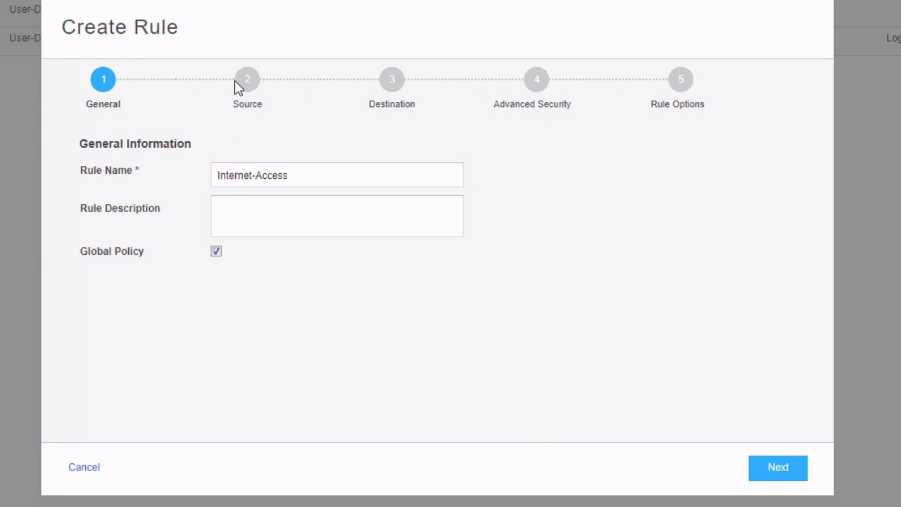
left_click(777, 467)
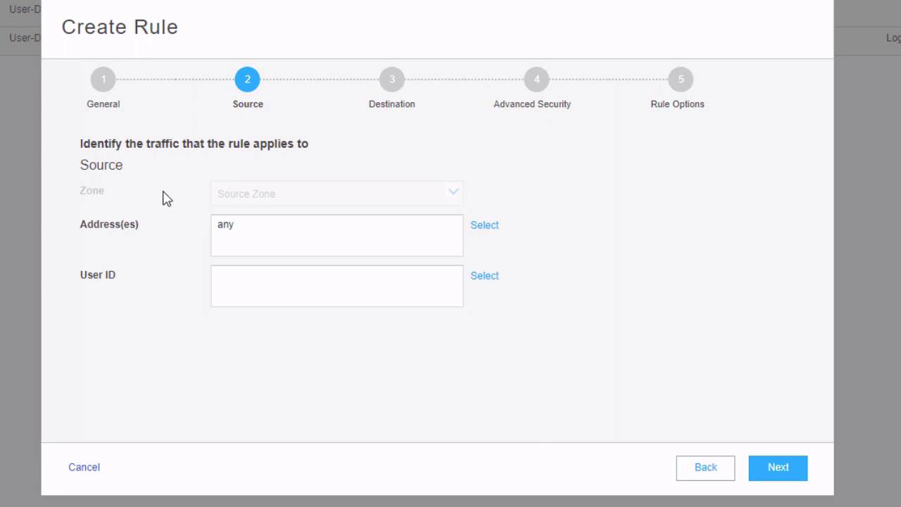
mouse_move(488, 224)
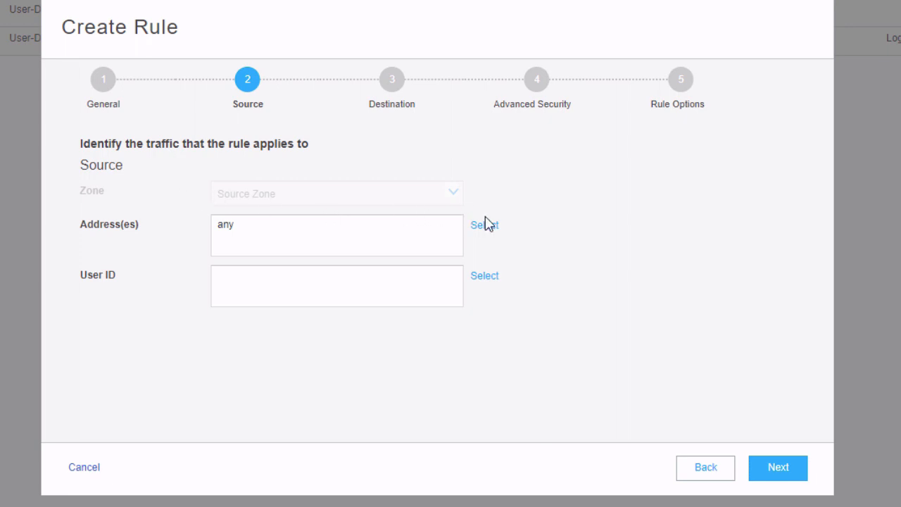
Step: Add users and servers as the rule's source addresses
left_click(484, 224)
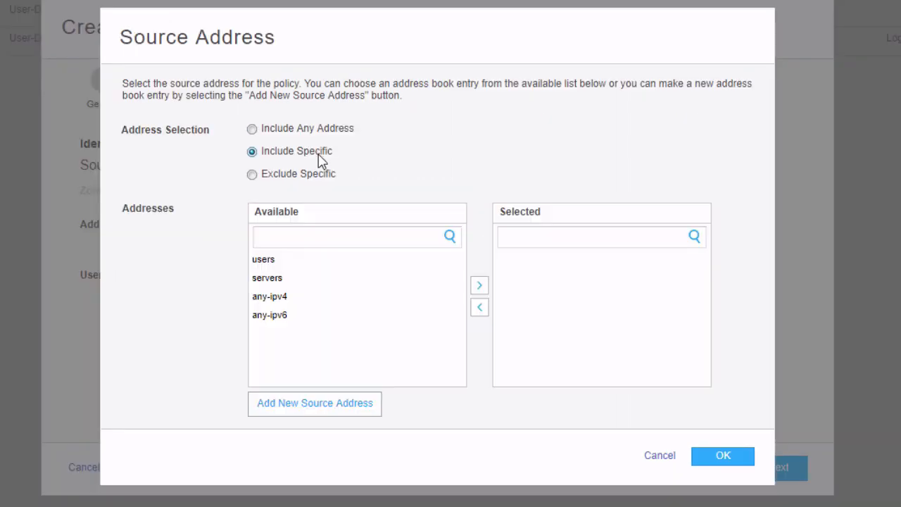
left_click(263, 259)
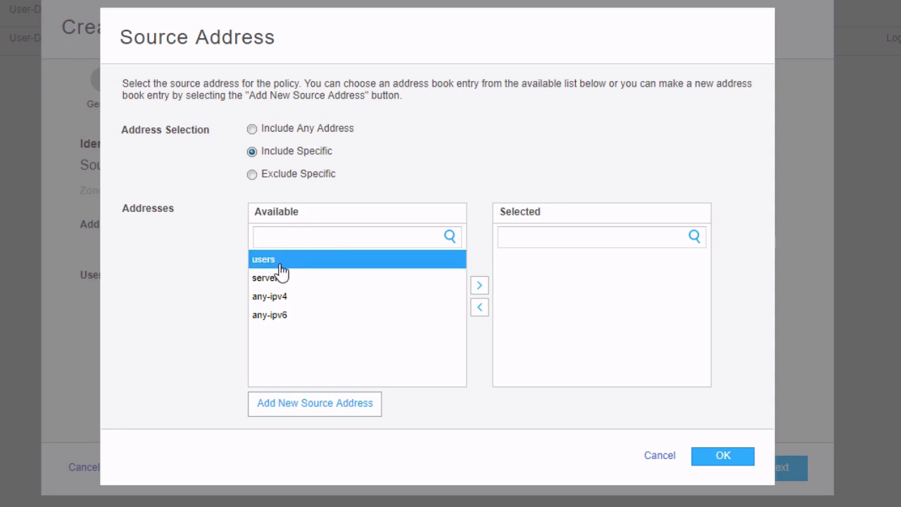
left_click(268, 277)
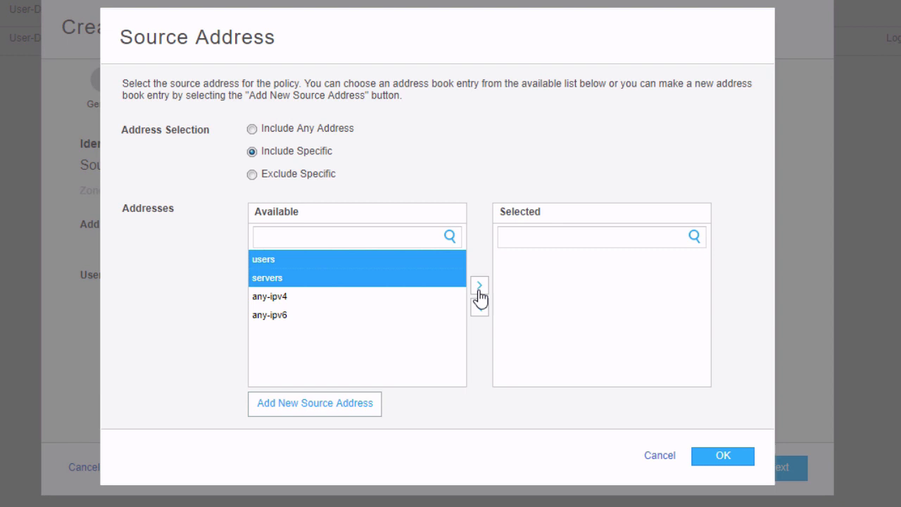
left_click(479, 285)
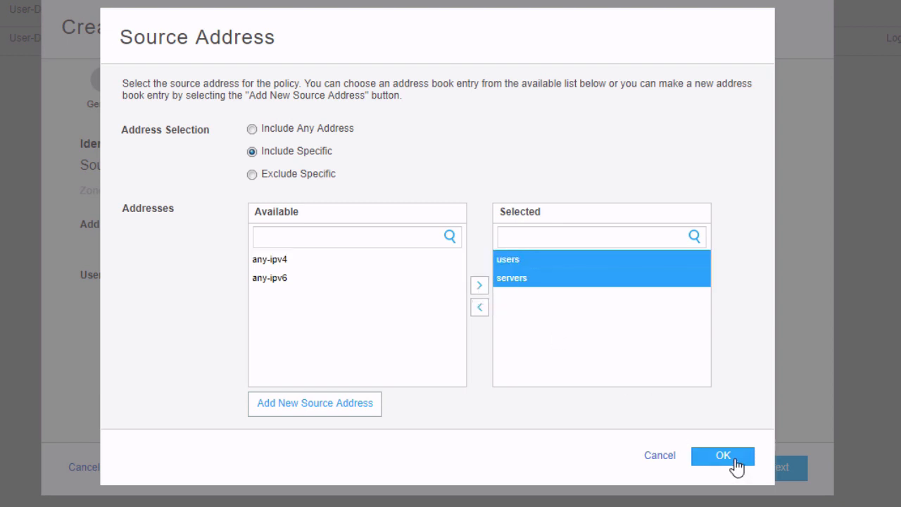
left_click(722, 456)
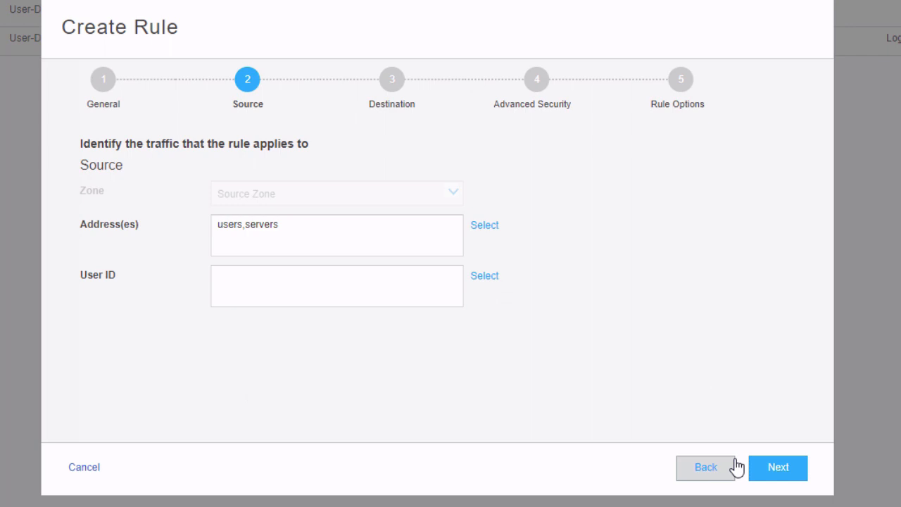
mouse_move(660, 373)
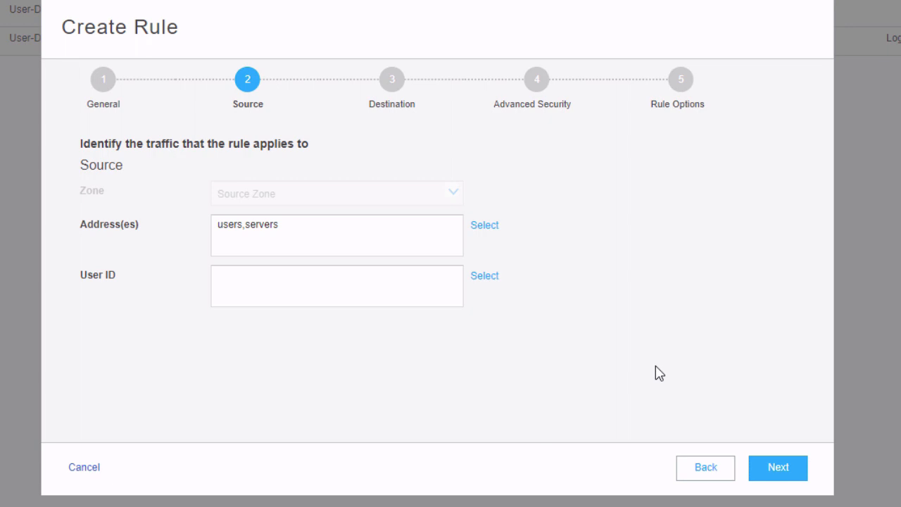
mouse_move(430, 113)
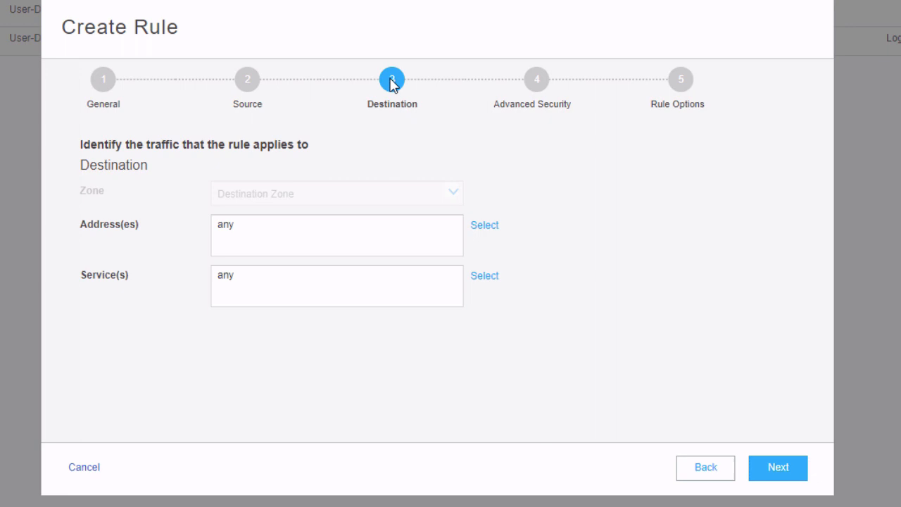
Step: Pass destination and advanced security, enable logging at session close and init, and finish
left_click(776, 467)
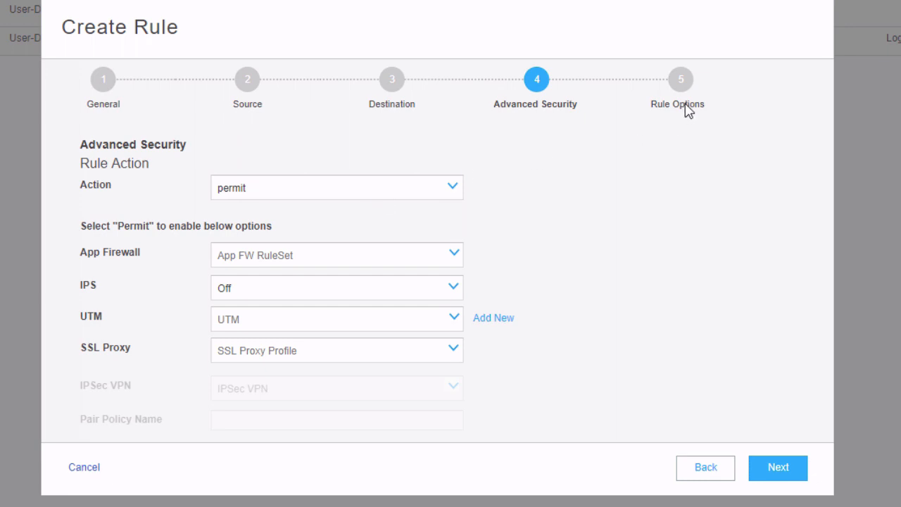
left_click(777, 468)
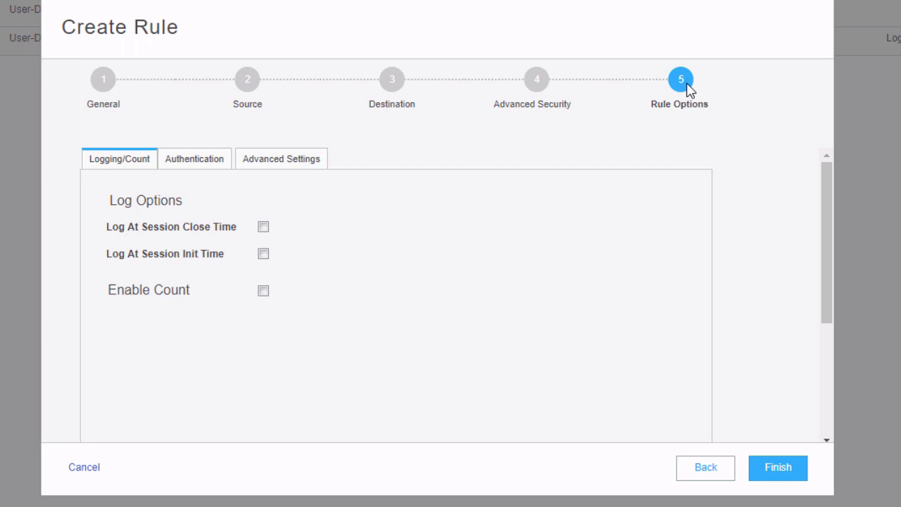
mouse_move(309, 282)
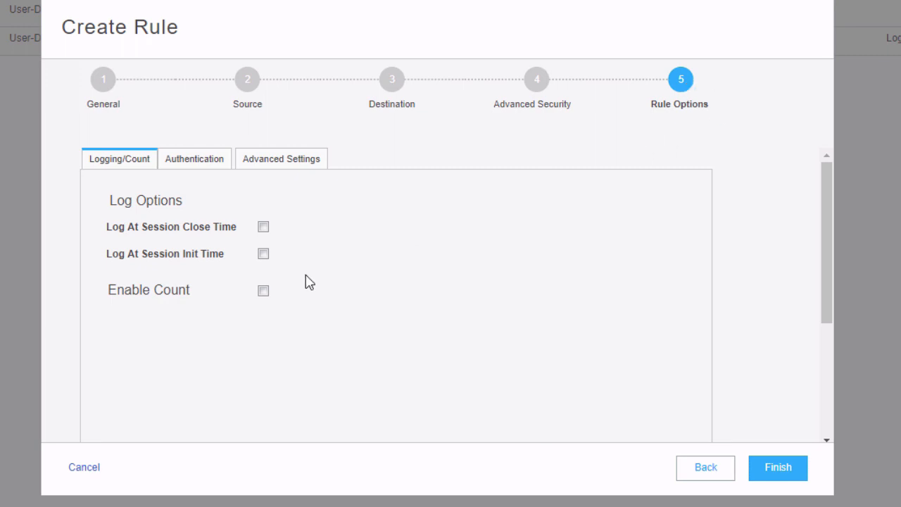
left_click(262, 226)
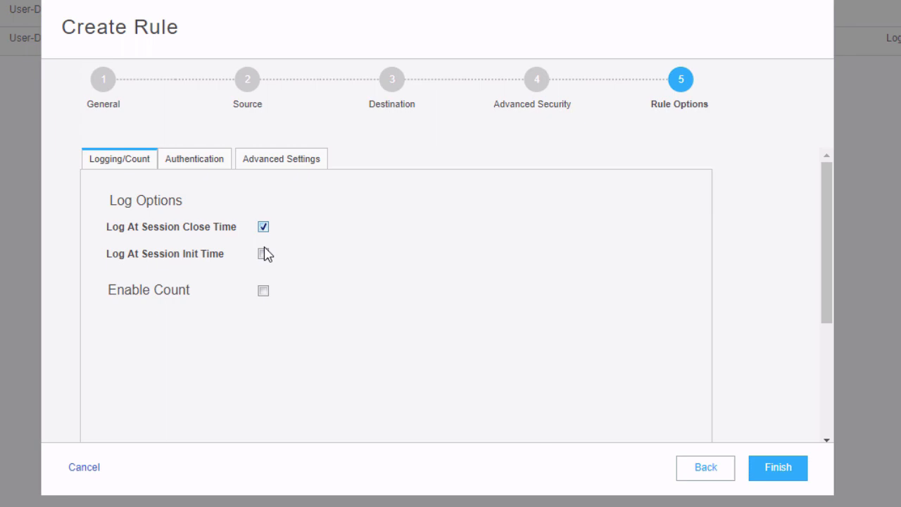
left_click(262, 254)
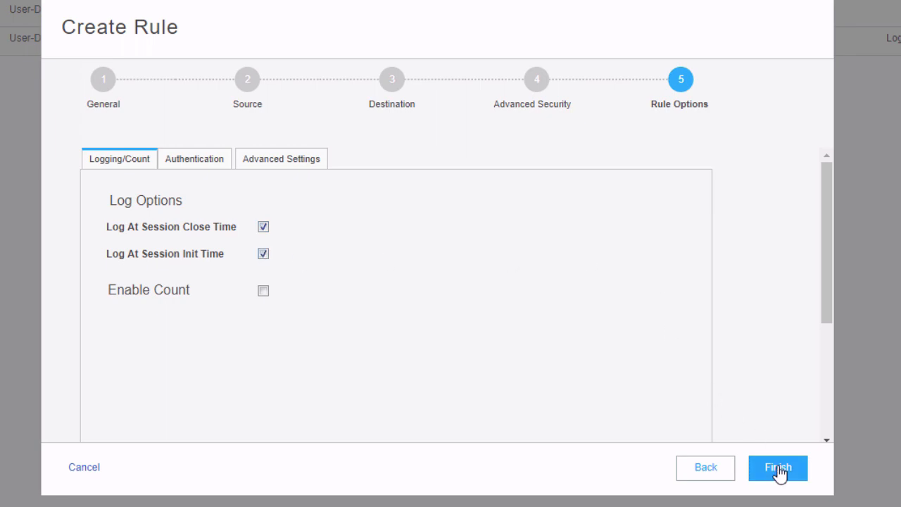
left_click(777, 466)
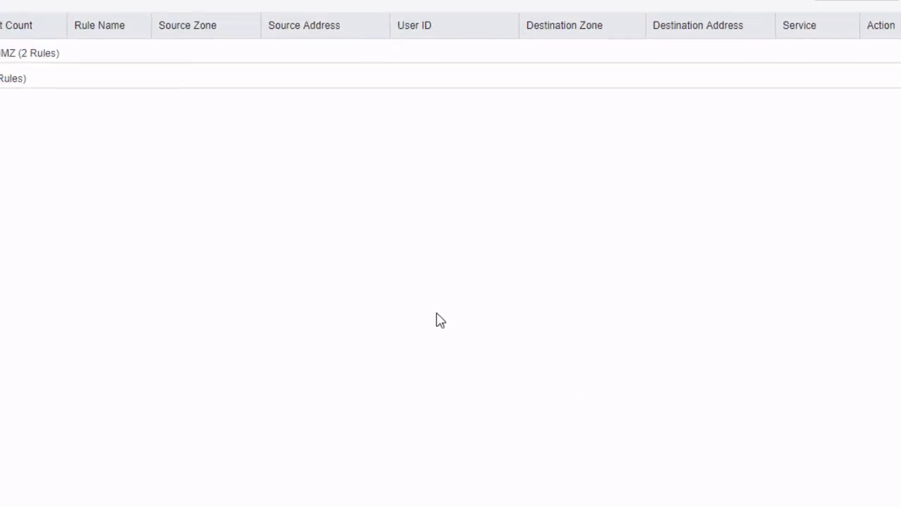
Step: Check the Internet-Access rule row in the list, then start a new Create Rule wizard
left_click(35, 177)
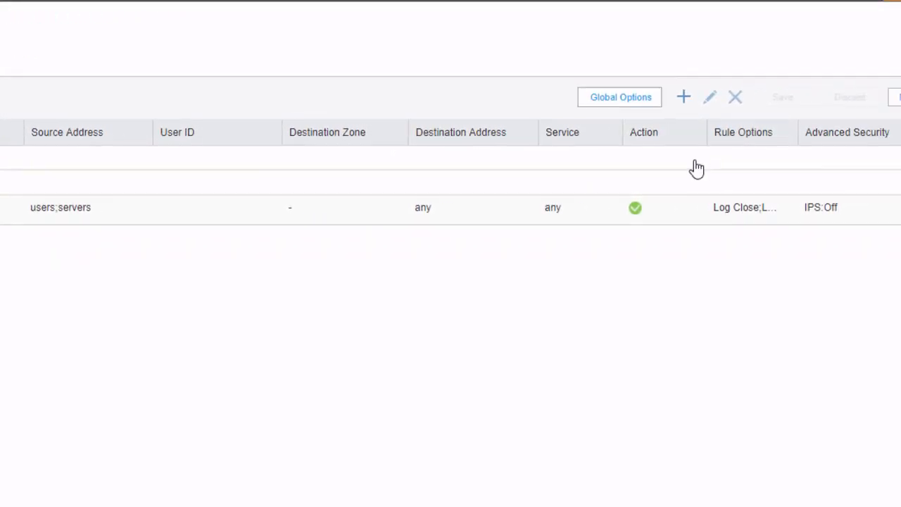
left_click(683, 96)
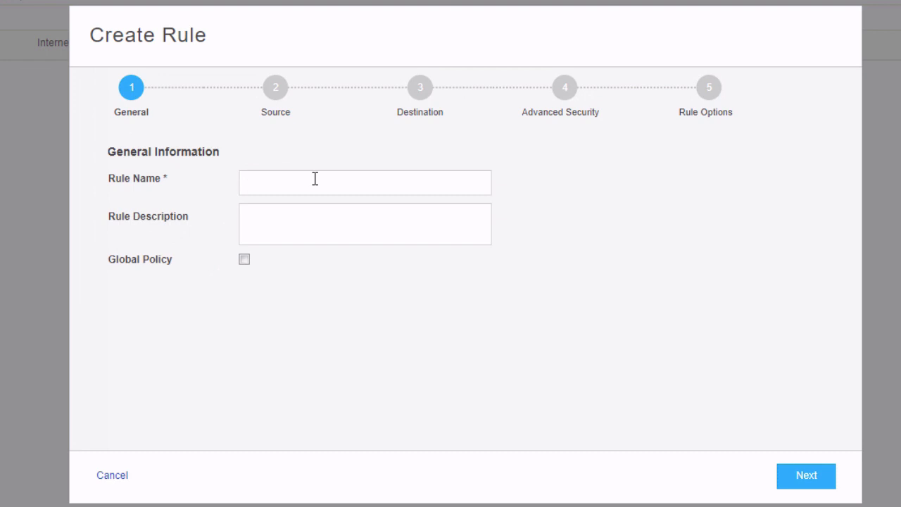
Step: Name the new rule 'Internet-DMZ', fixing a typo, and advance to the Internet source step
left_click(363, 182)
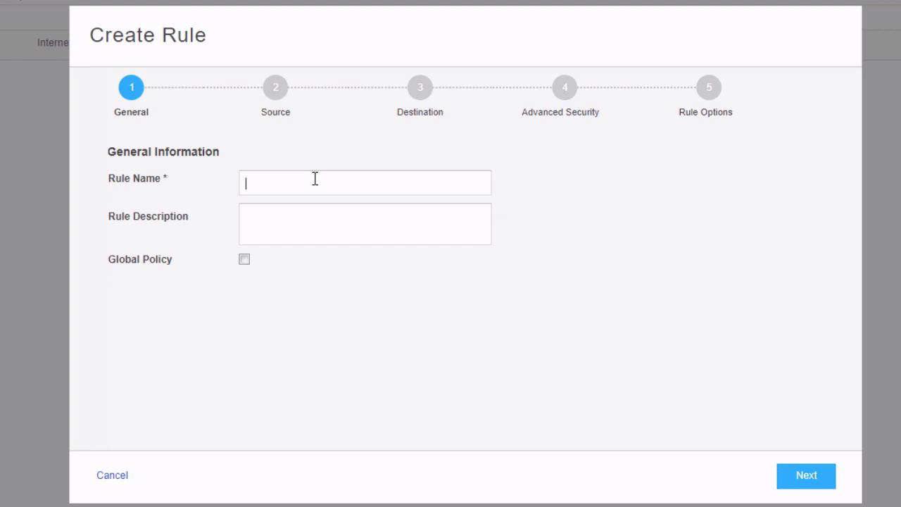
type("Intnet")
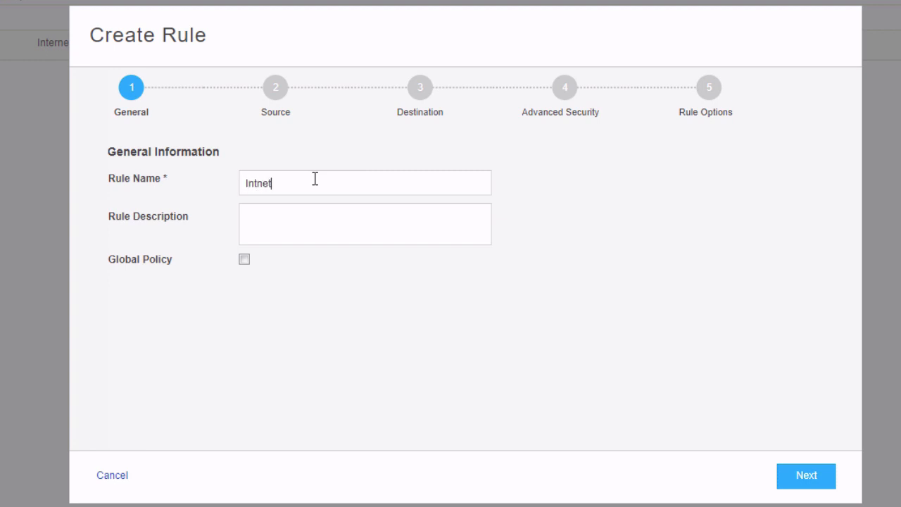
key("Backspace")
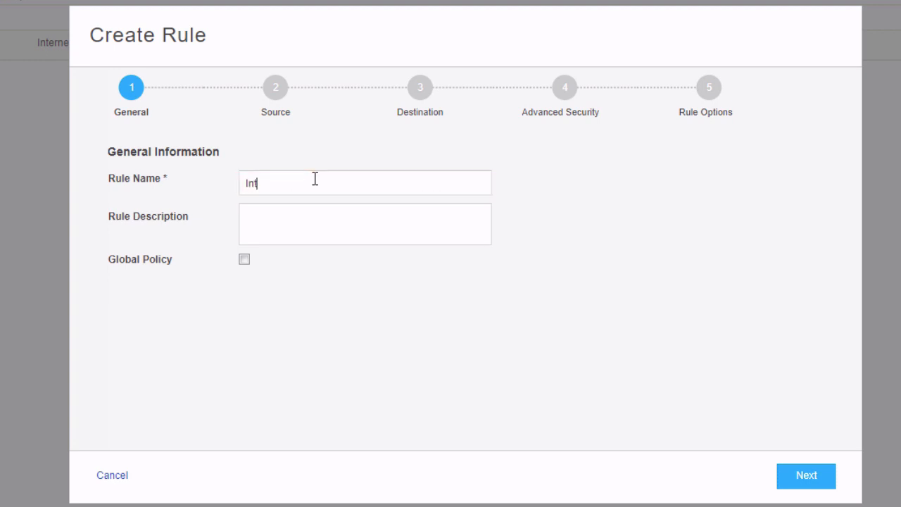
type("ernet-DMZ")
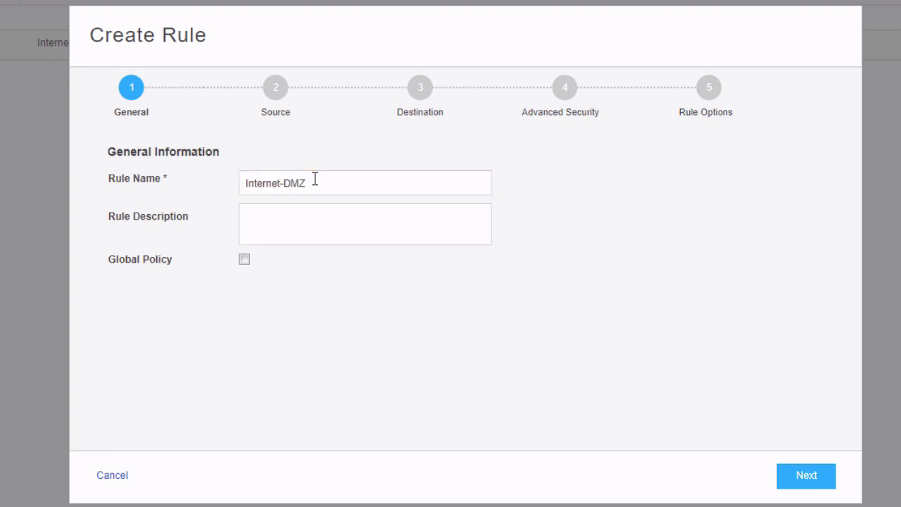
left_click(806, 475)
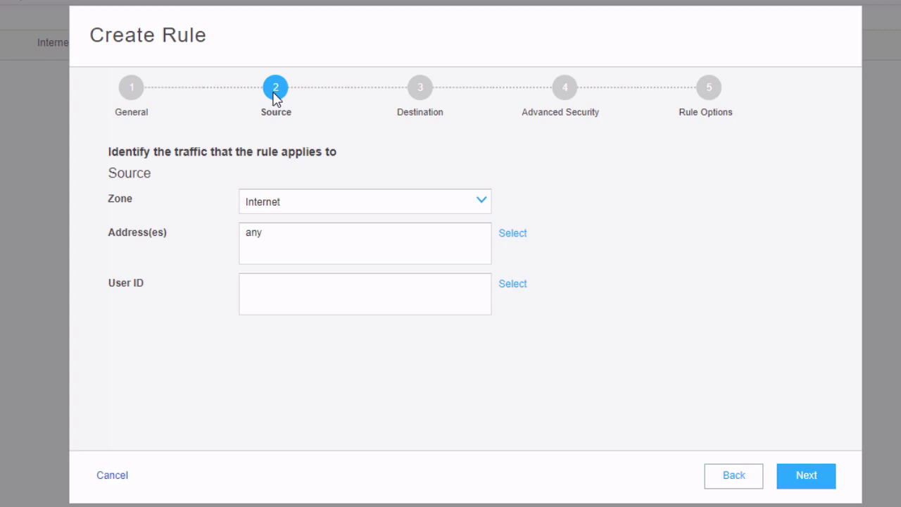
mouse_move(273, 205)
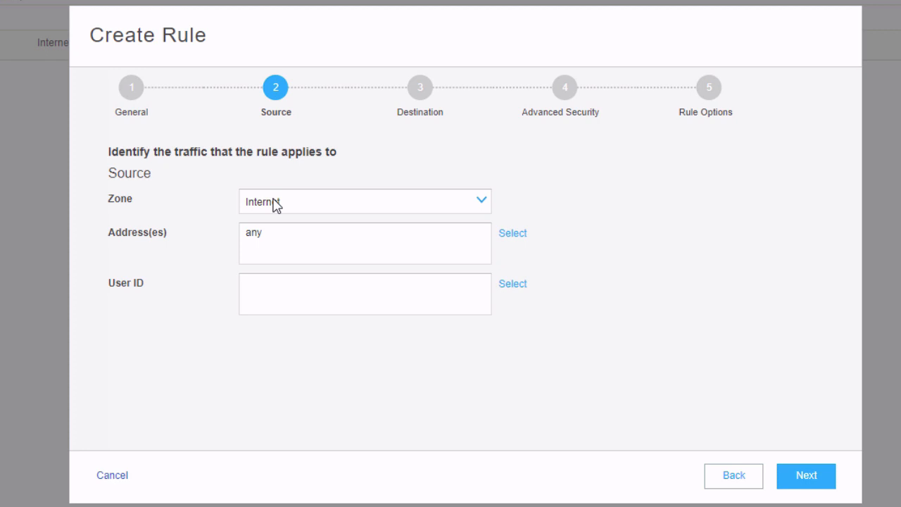
mouse_move(280, 212)
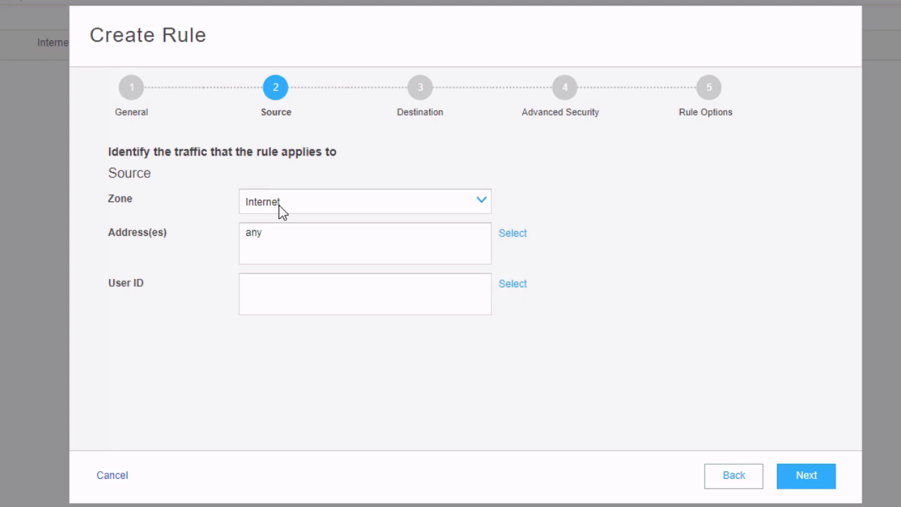
mouse_move(422, 98)
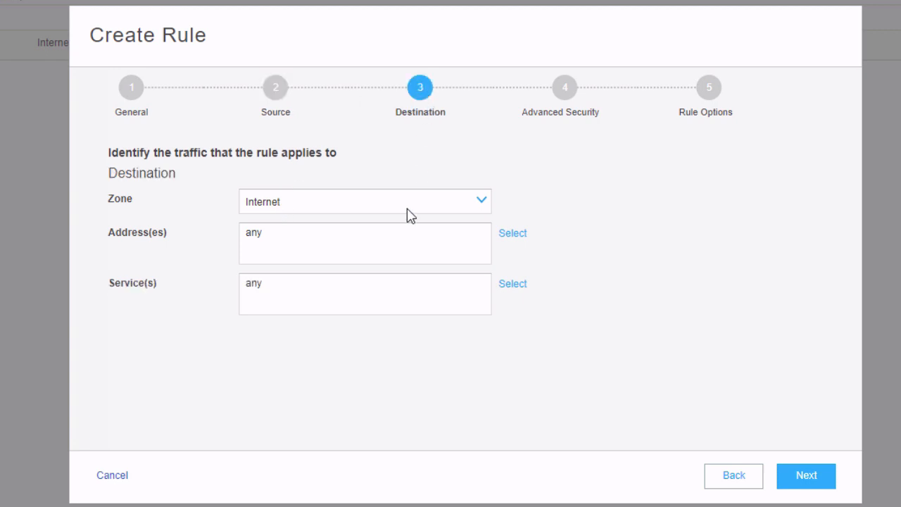
Step: Set the rule's destination to zone DMZ with the specific address 'servers'
left_click(481, 201)
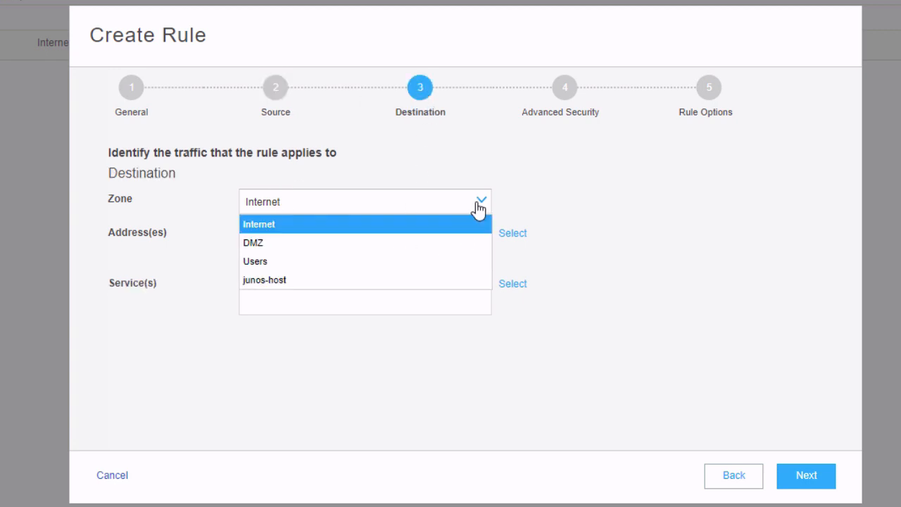
left_click(253, 242)
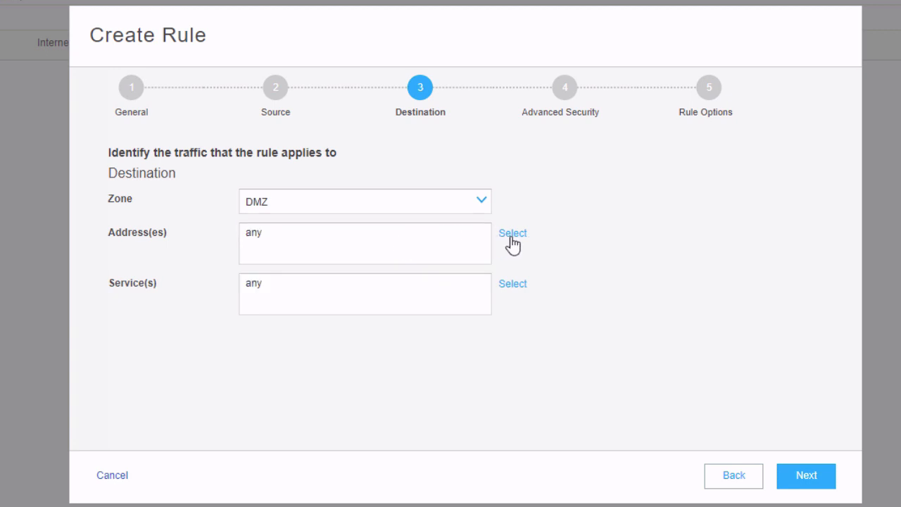
left_click(512, 233)
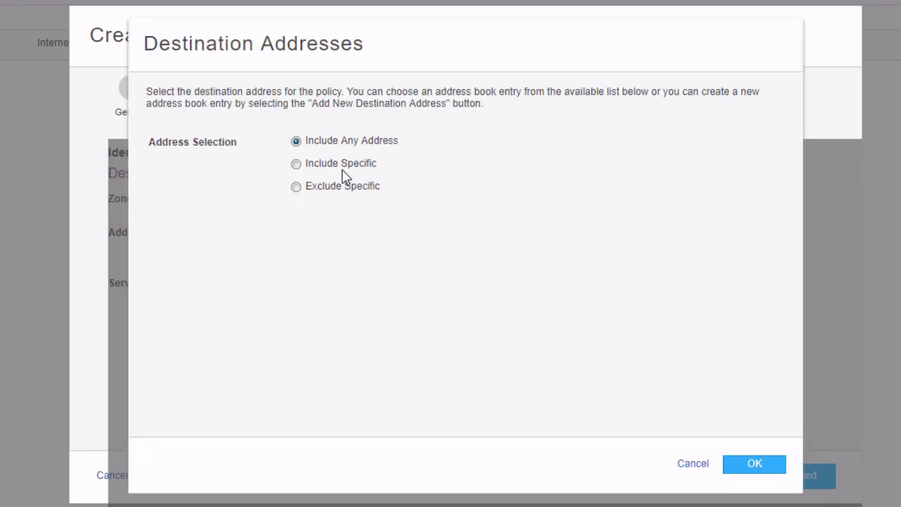
left_click(295, 163)
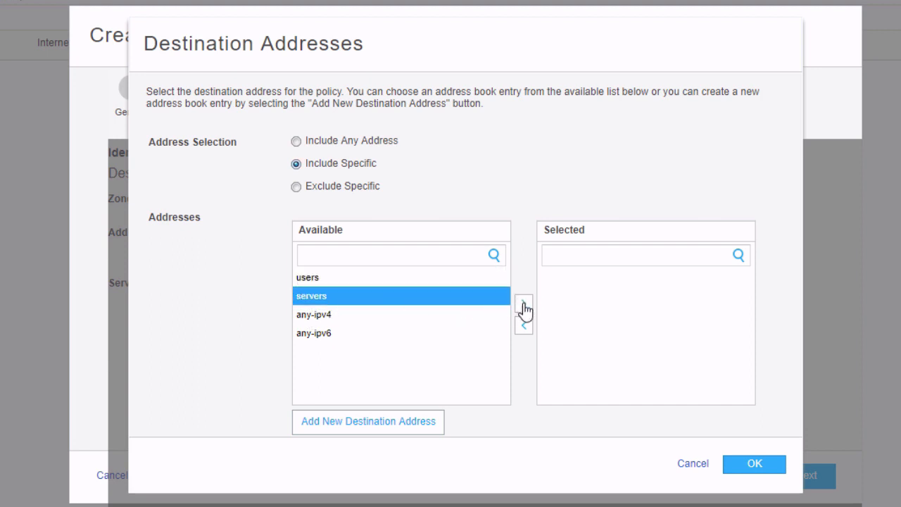
left_click(524, 303)
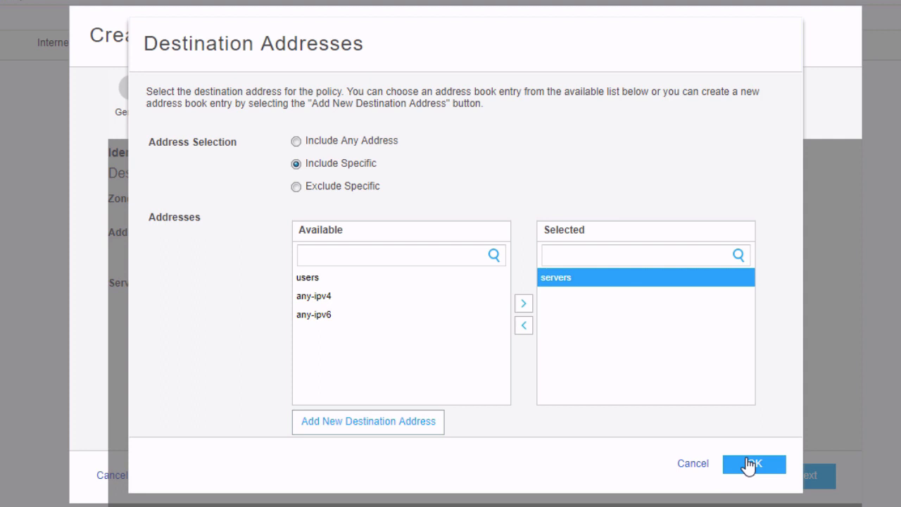
left_click(753, 464)
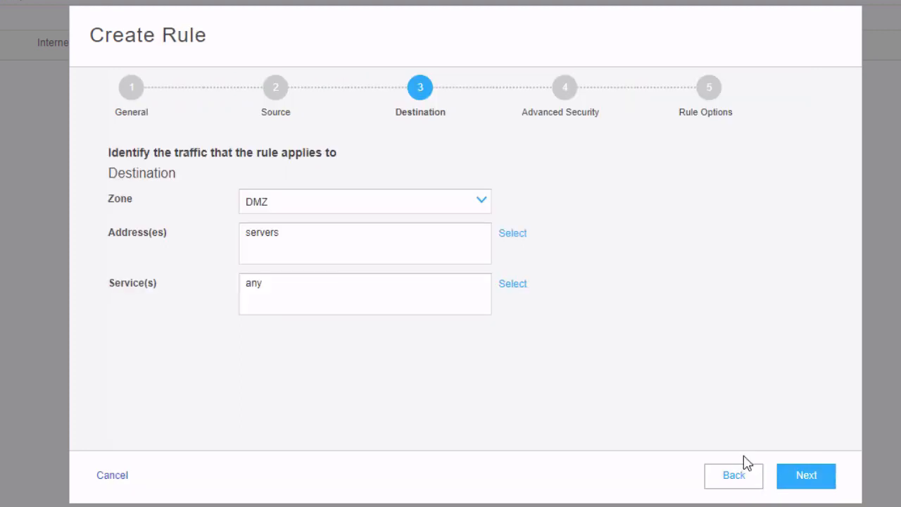
Step: Limit the services to junos-ssh only, then finish and accept the rule summary
left_click(512, 283)
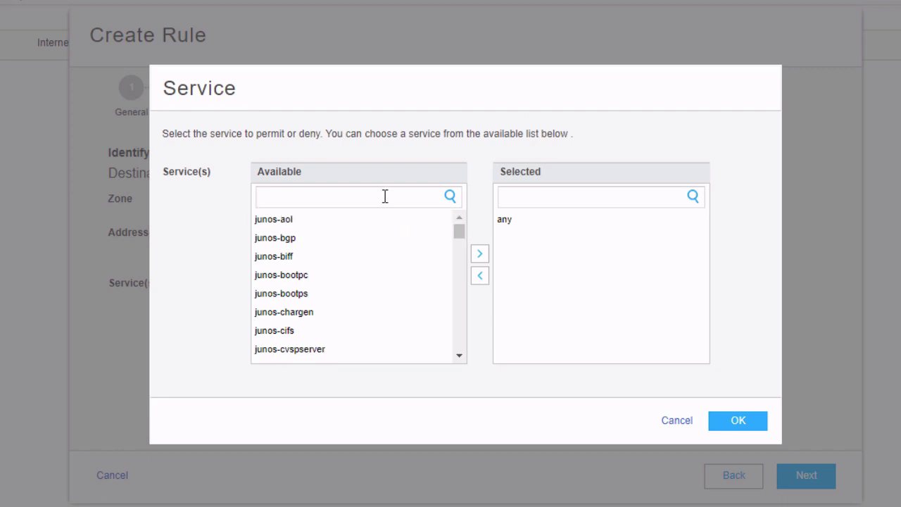
type("ssh")
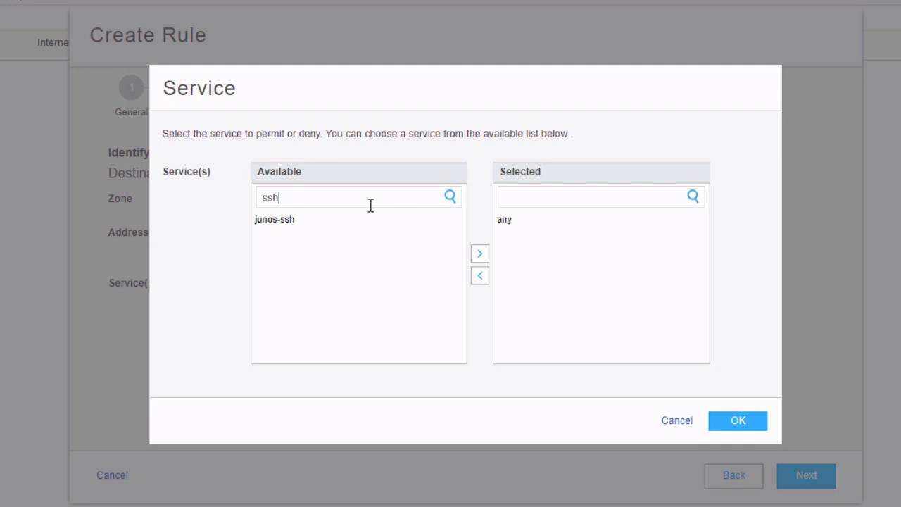
left_click(479, 254)
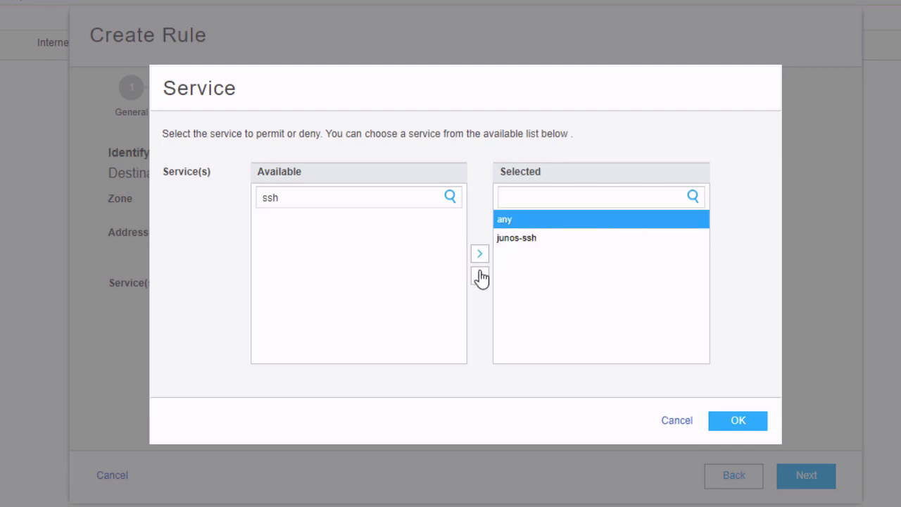
left_click(737, 420)
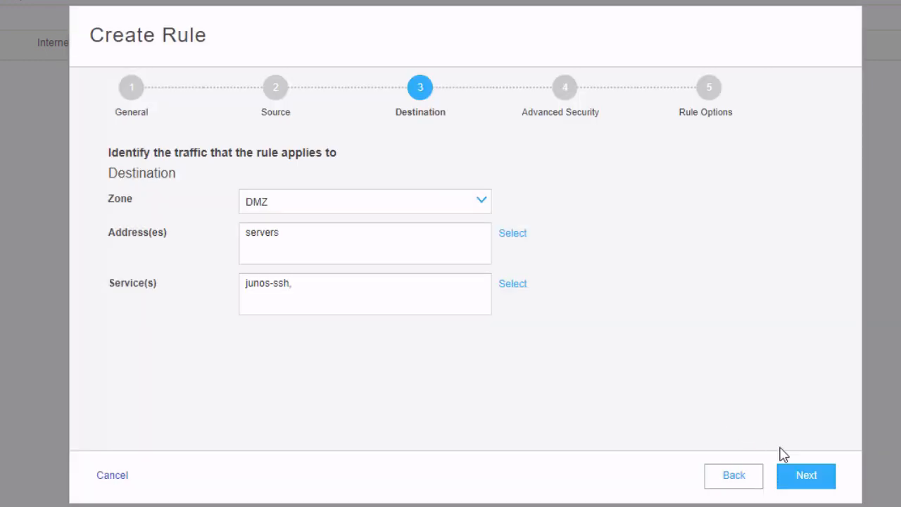
left_click(805, 476)
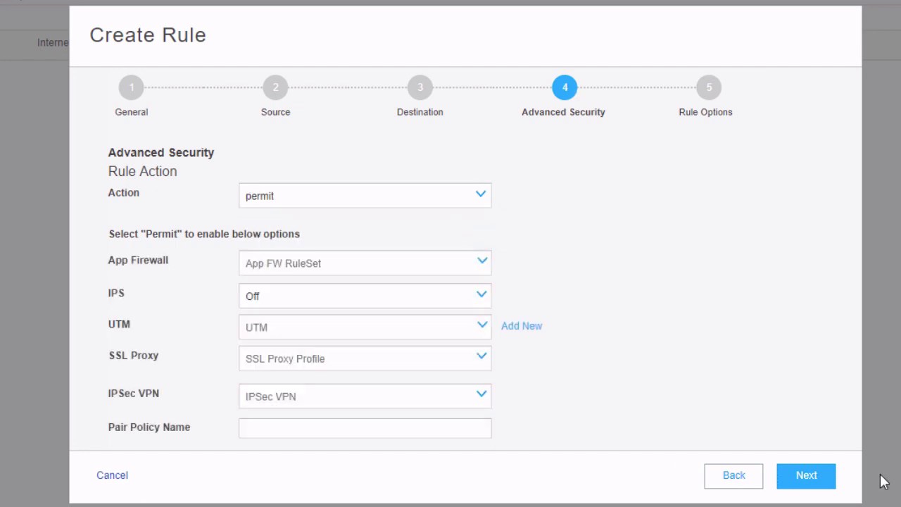
left_click(806, 475)
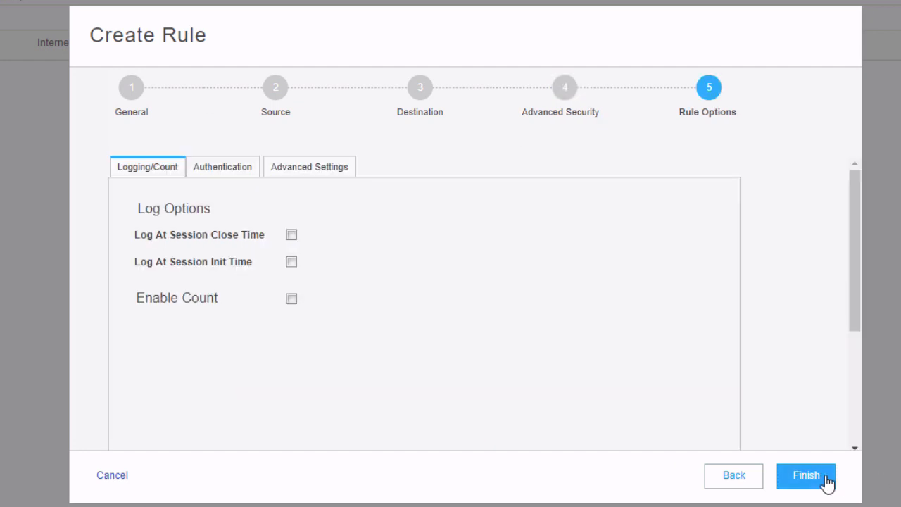
left_click(805, 475)
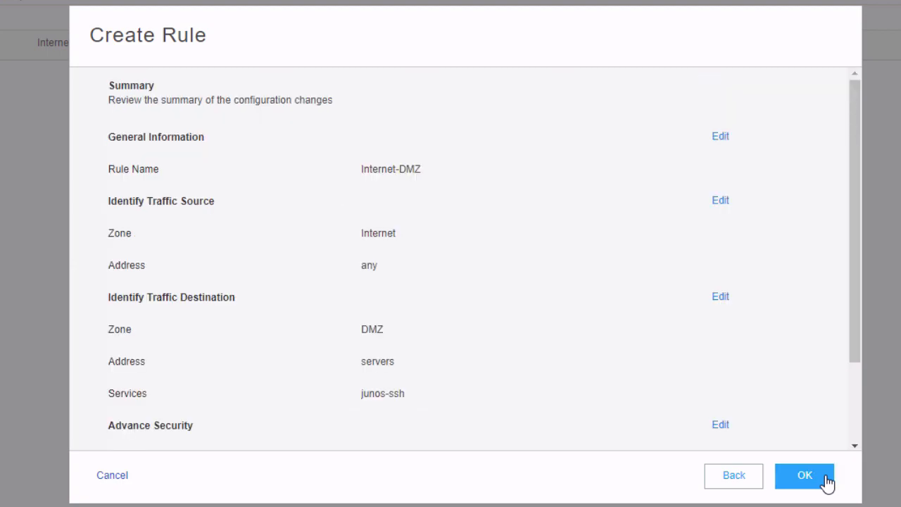
left_click(804, 475)
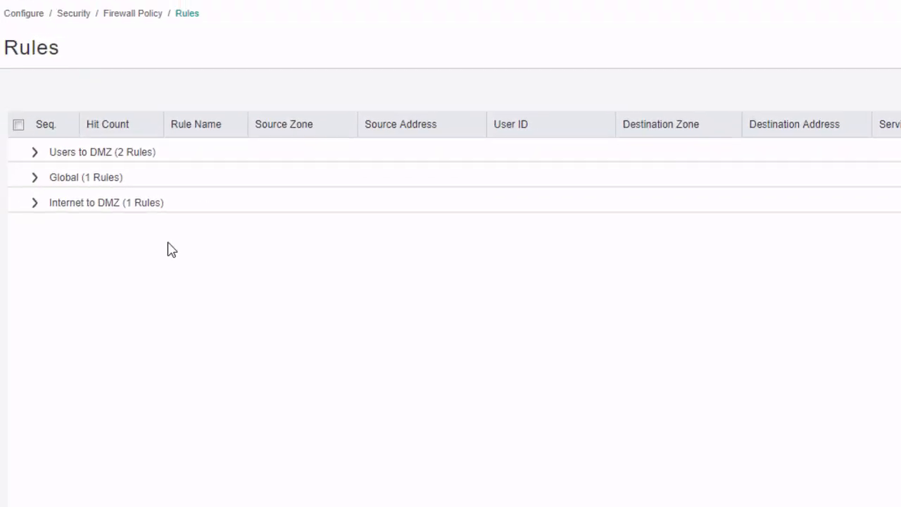
Step: Review the Internet to DMZ and Global rule groups, then commit the configuration
left_click(34, 202)
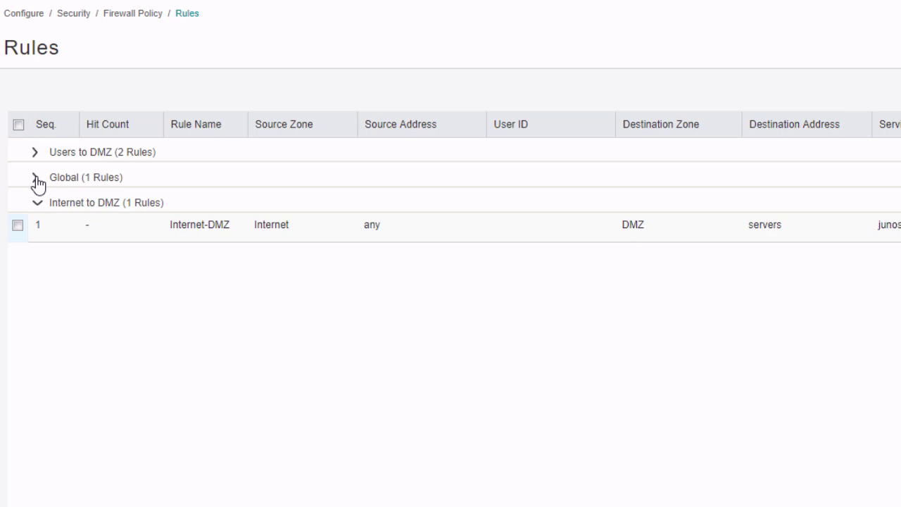
left_click(35, 151)
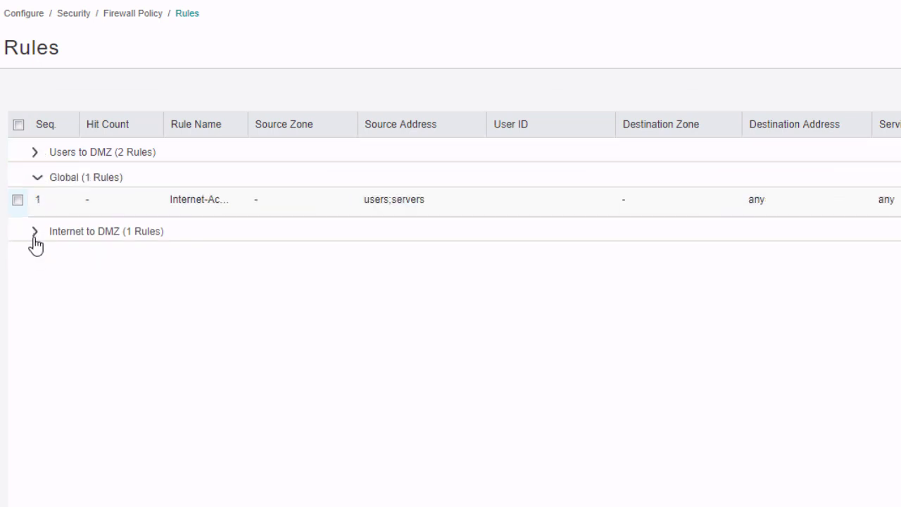
left_click(35, 231)
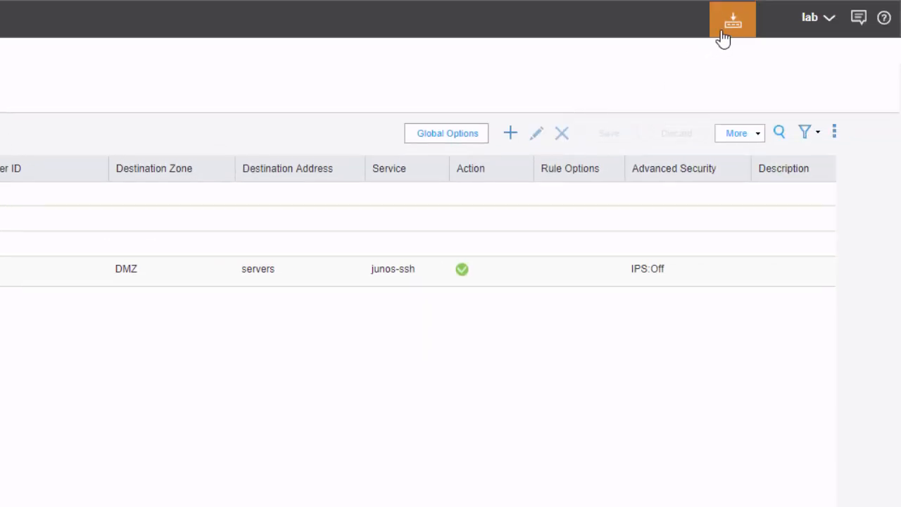
left_click(732, 19)
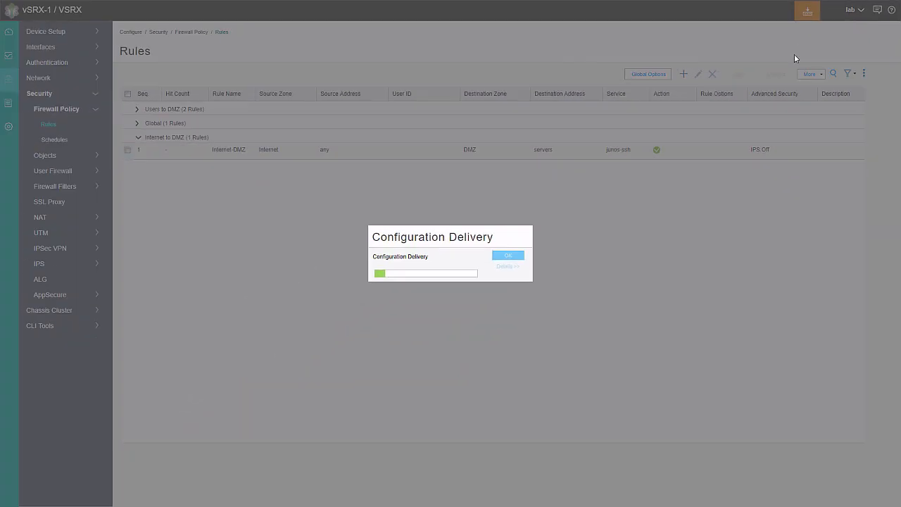
left_click(507, 255)
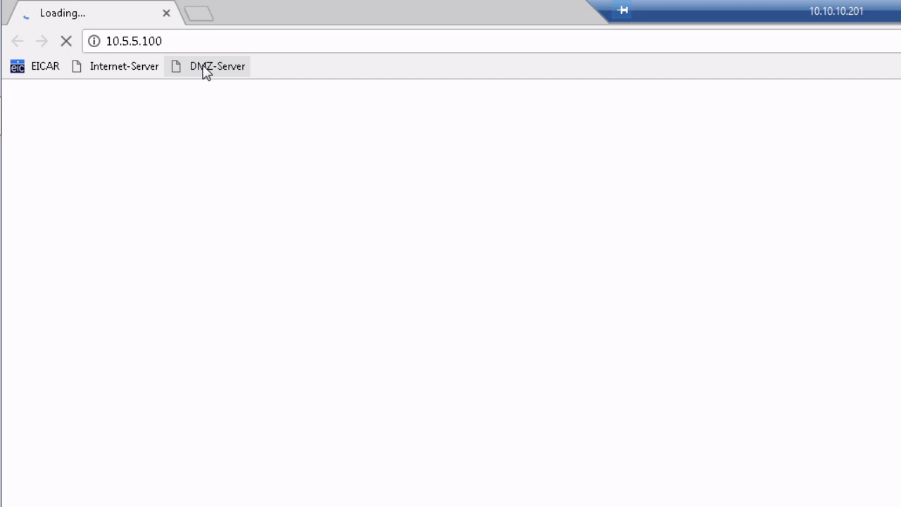
Step: Load the DMZ-Server bookmark at 10.5.5.100 and then close Chrome
left_click(118, 63)
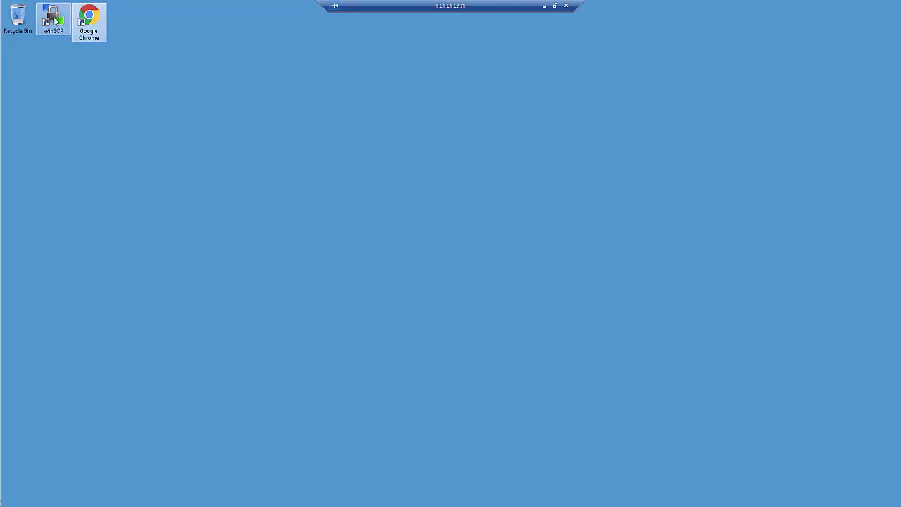
Step: Launch WinSCP and log in to the DMZ-Server site over SFTP
double_click(52, 17)
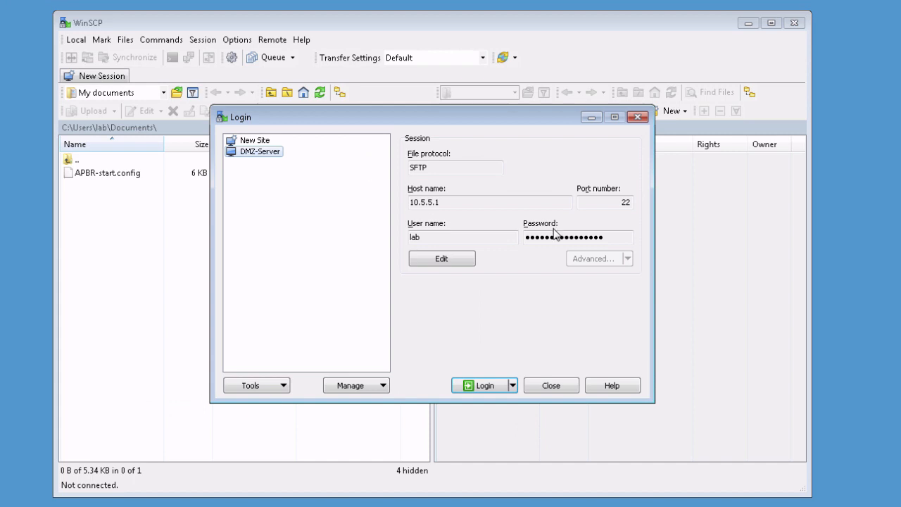
left_click(484, 385)
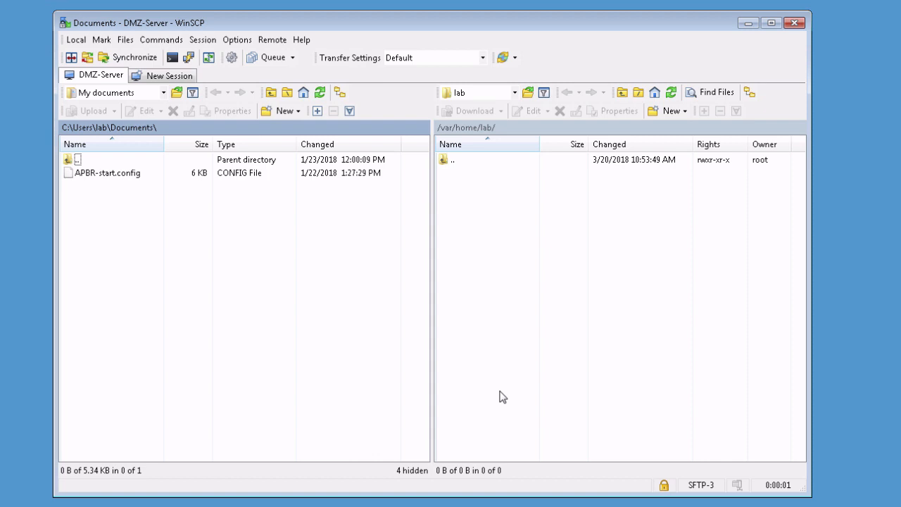
mouse_move(794, 24)
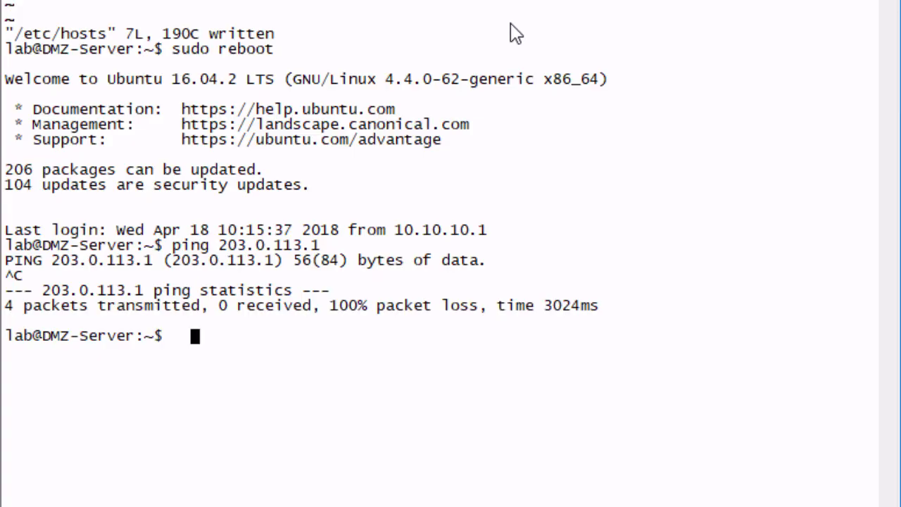
Step: Ping 203.0.113.1 from DMZ-Server, then SSH from Internet-Server to 10.11.11.1
type("ping 203.0.113.1")
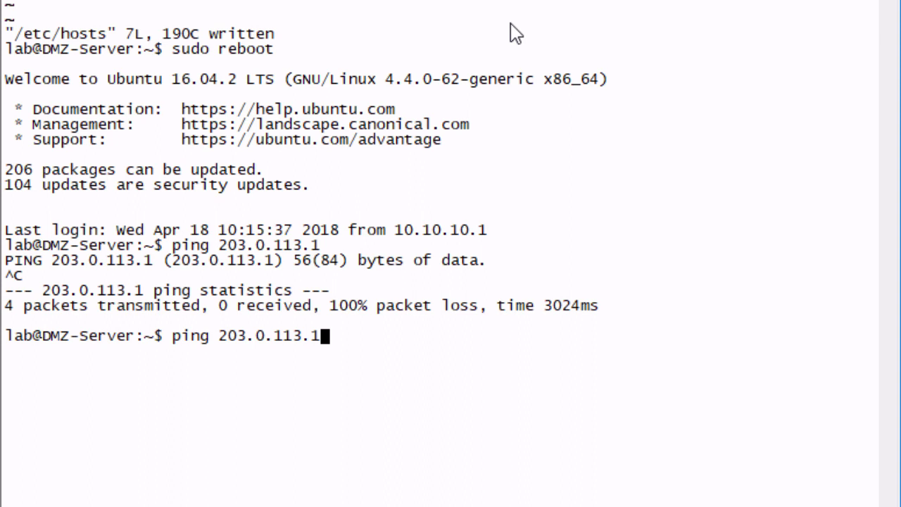
key("Return")
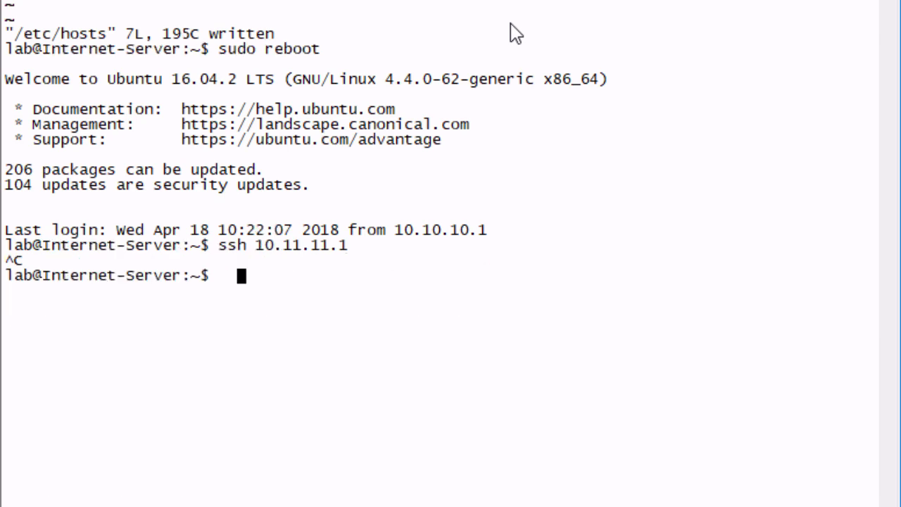
type("ssh 10.11.11.1")
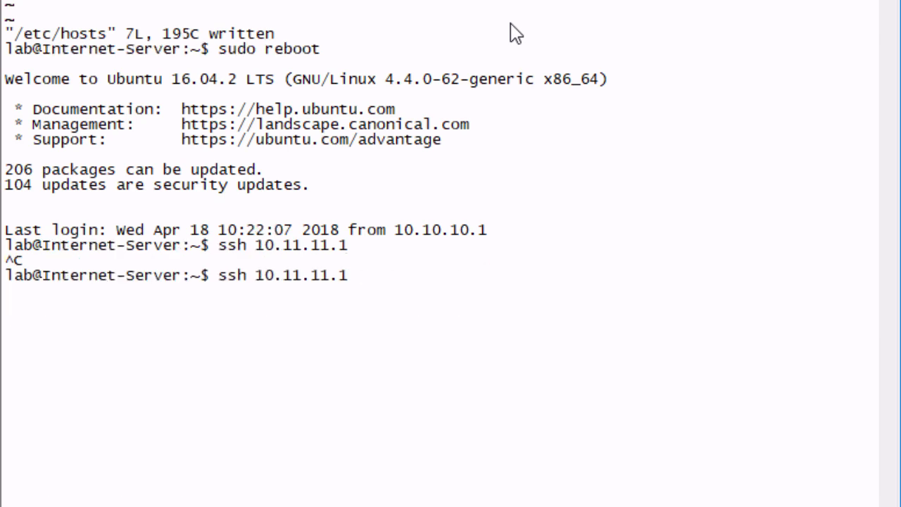
key("Return")
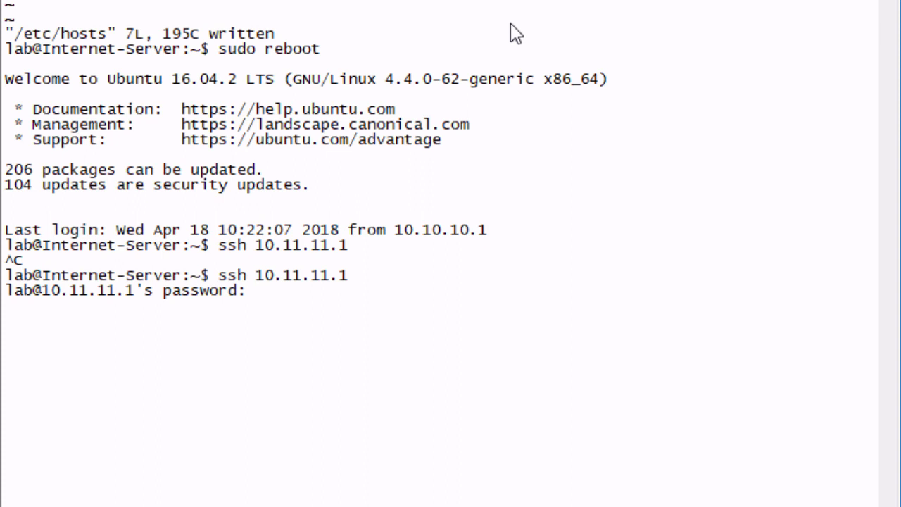
key("Return")
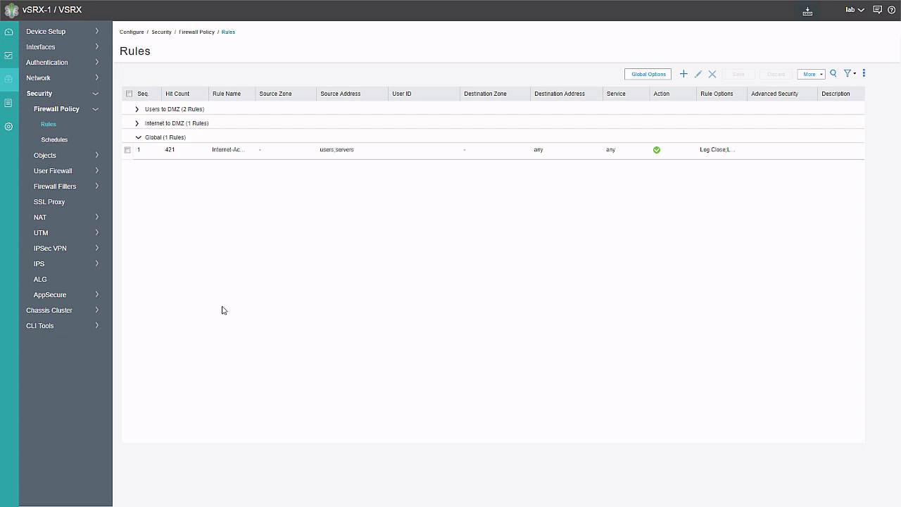
mouse_move(208, 288)
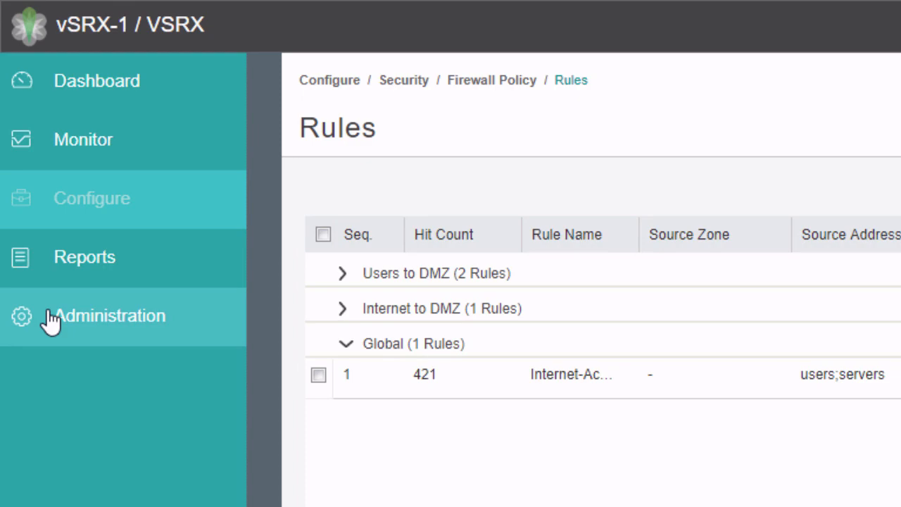
Step: Download the messages file from the device's Log Files list and open it
left_click(110, 315)
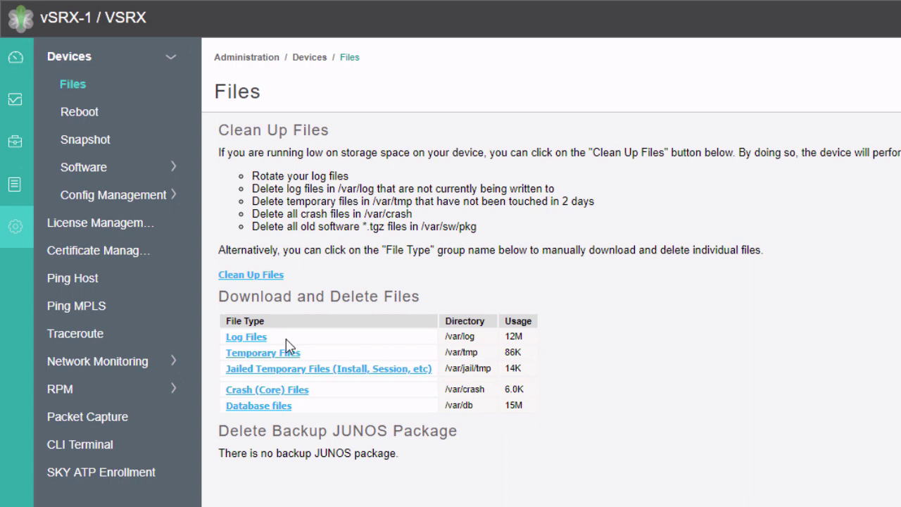
left_click(246, 336)
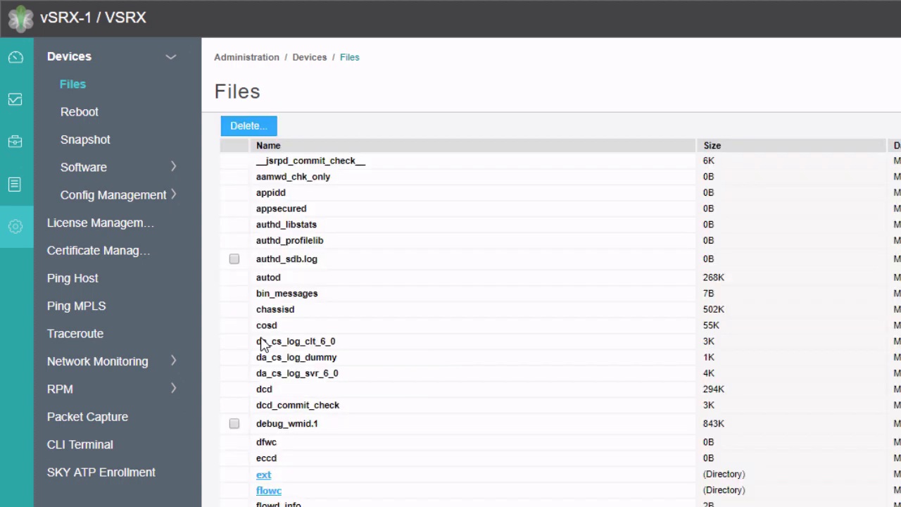
mouse_move(577, 96)
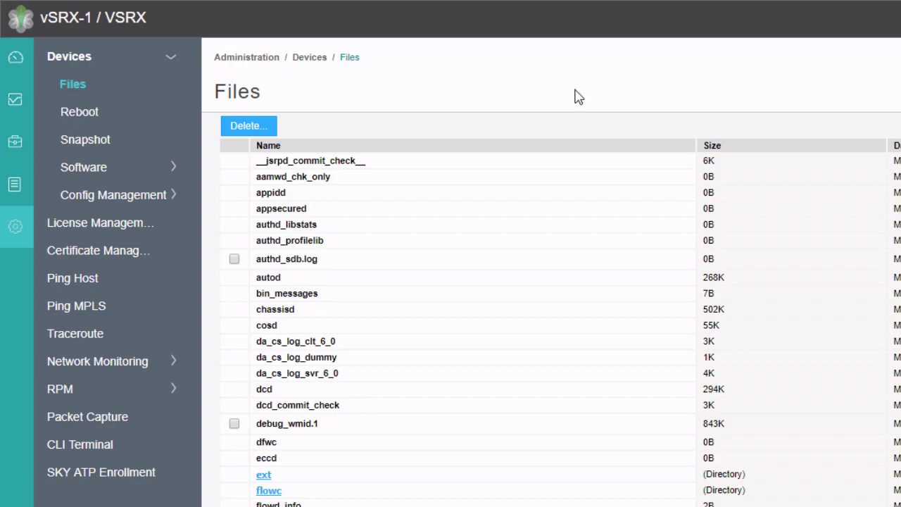
scroll("down", 3)
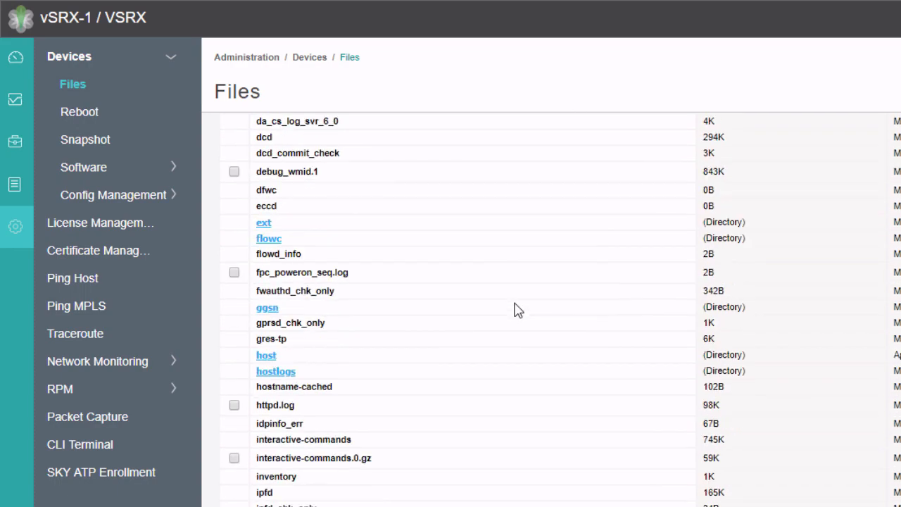
scroll("down", 3)
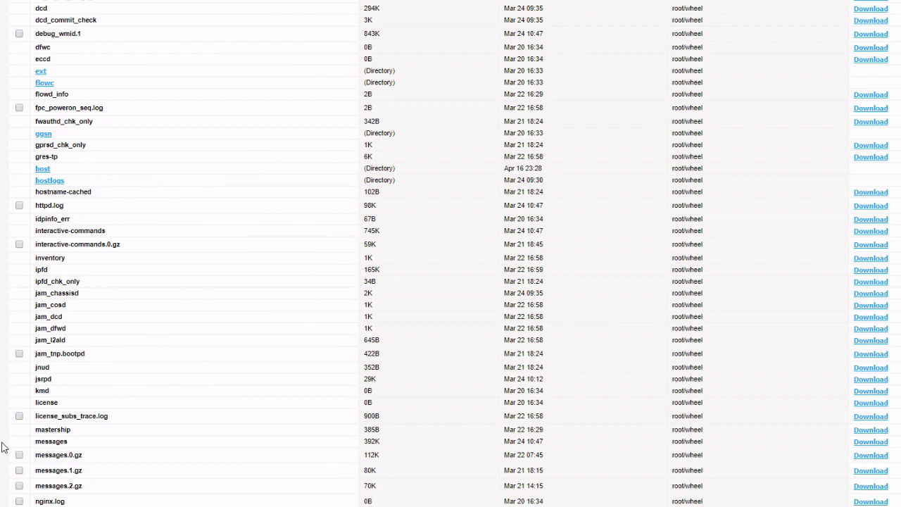
mouse_move(774, 446)
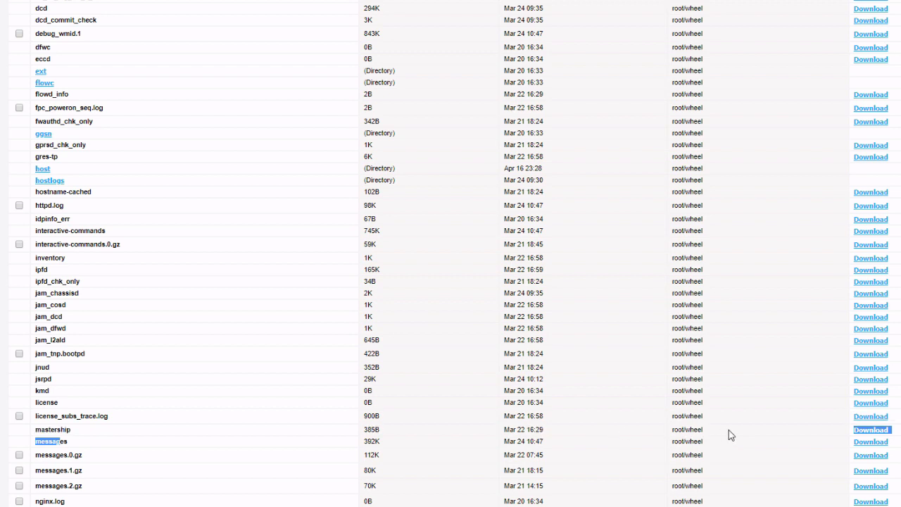
left_click(870, 441)
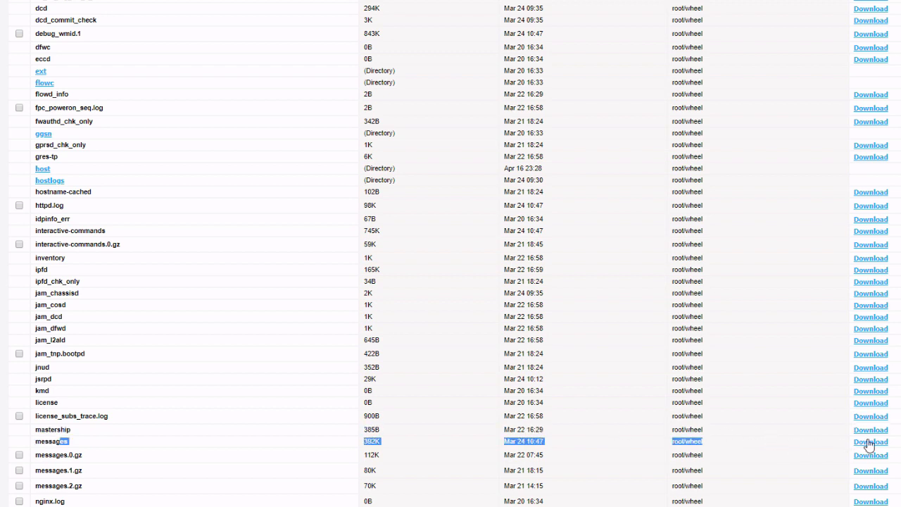
left_click(870, 441)
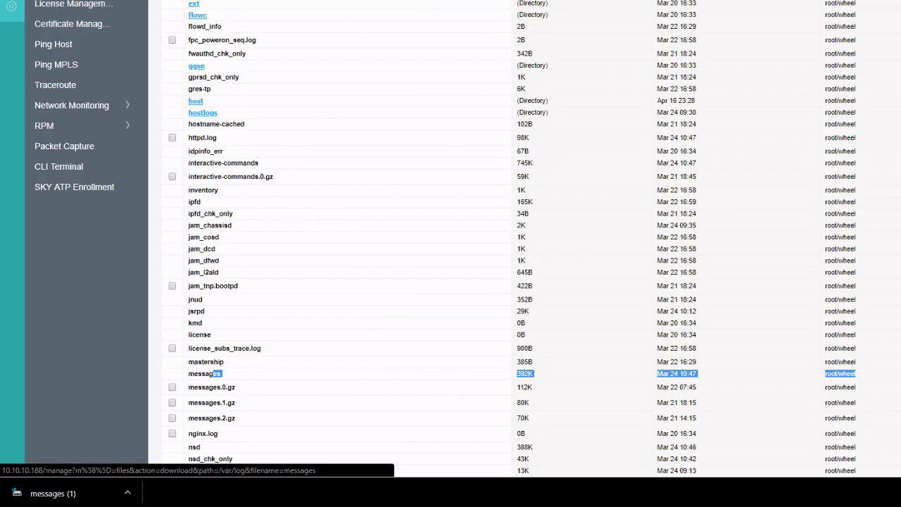
left_click(205, 373)
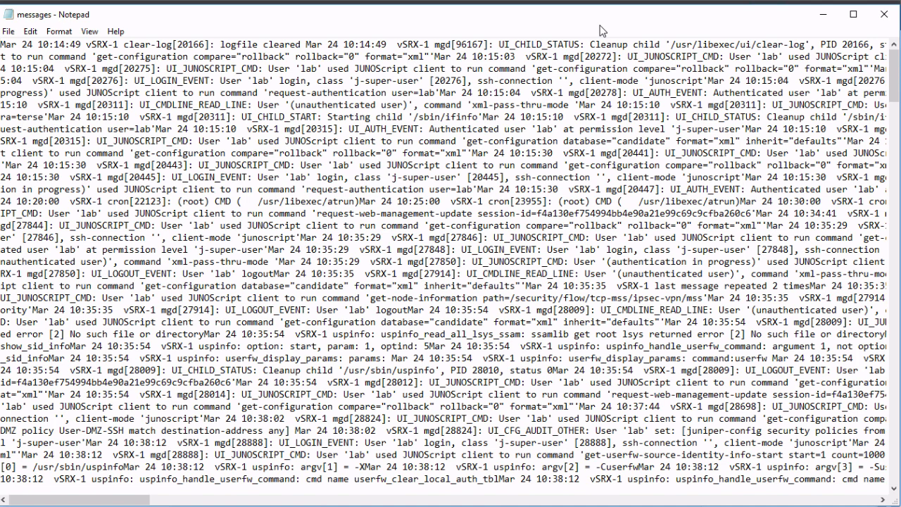
mouse_move(806, 27)
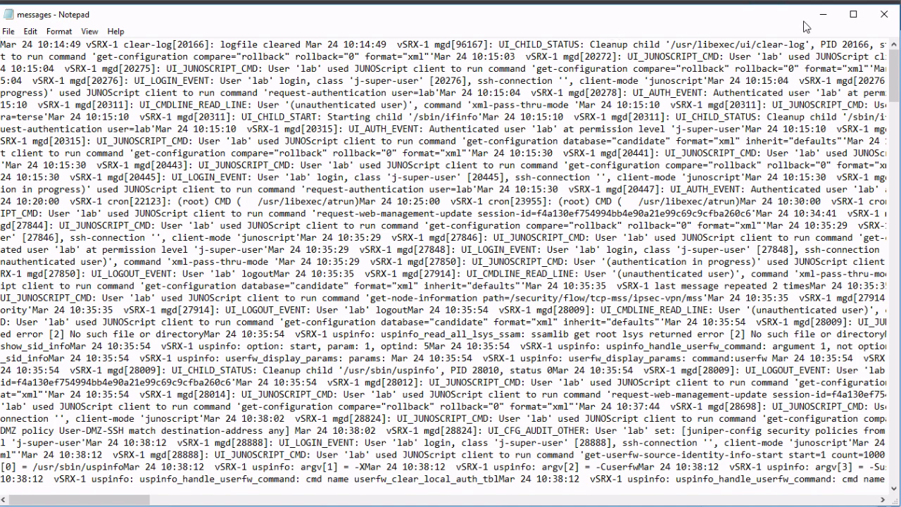
mouse_move(884, 14)
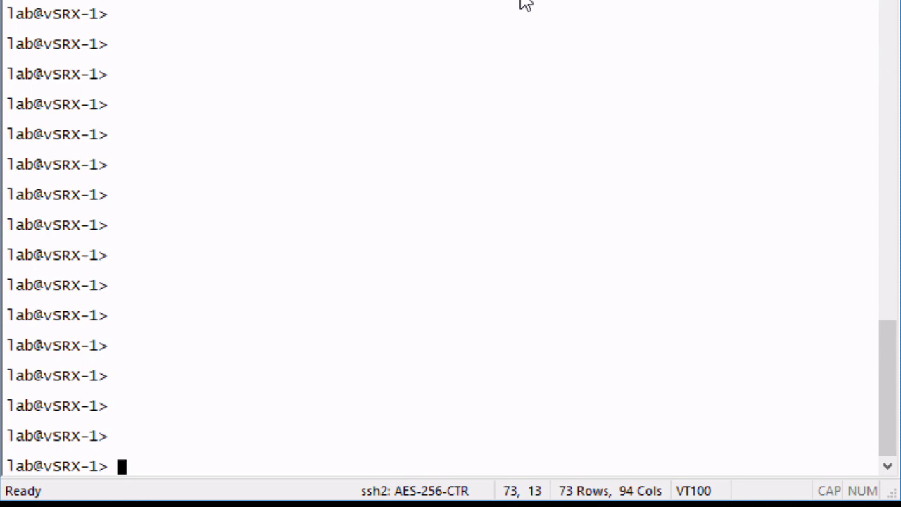
Step: Run 'show log messages | match junos-http' in the vSRX CLI
type("show log me")
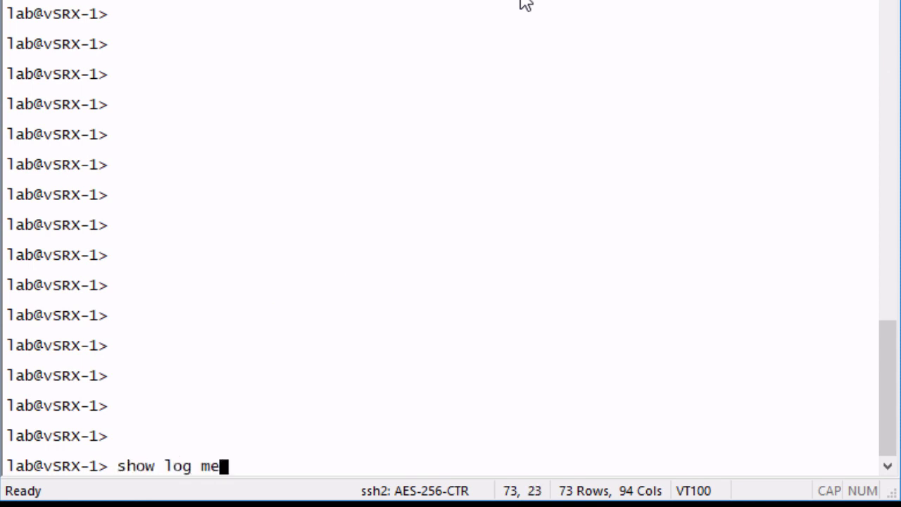
type("ssages | m")
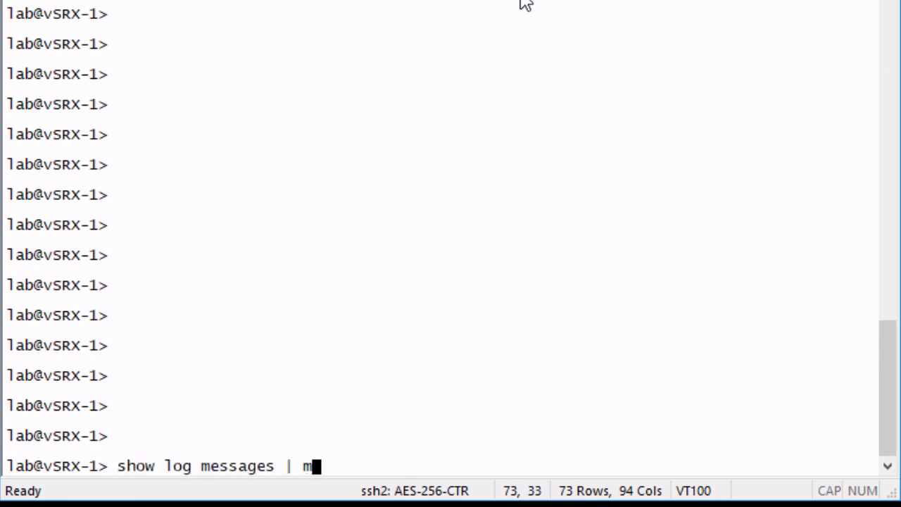
type("atch juno")
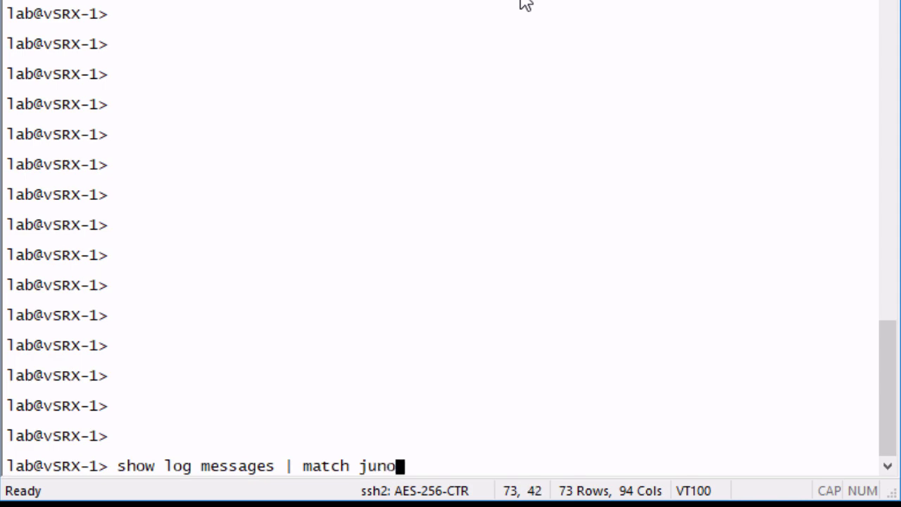
type("s-http")
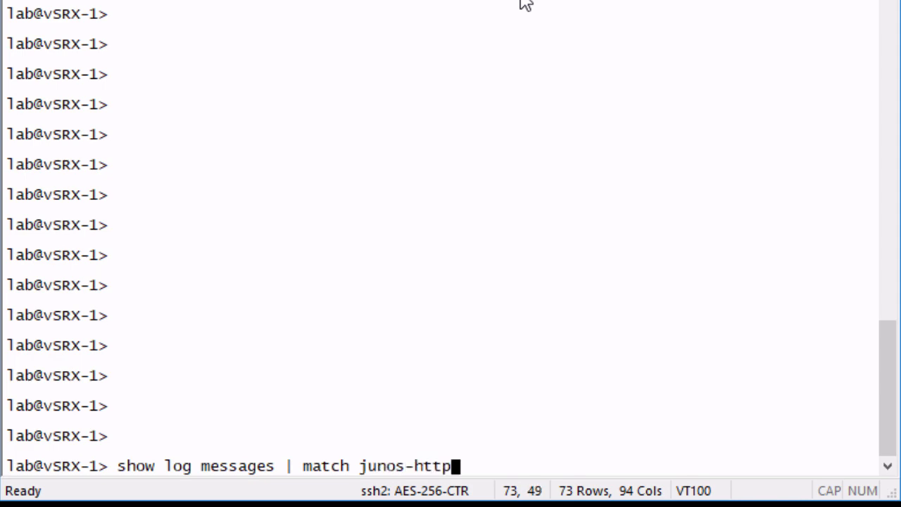
key("Return")
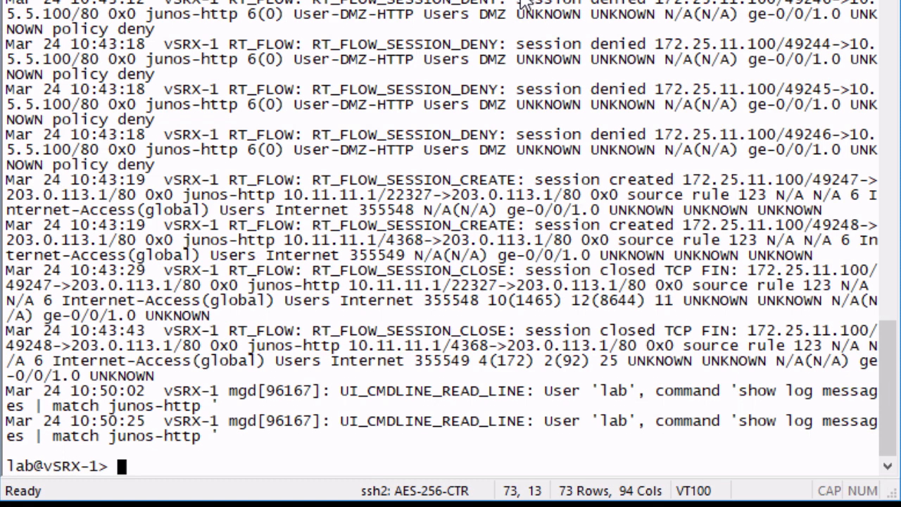
Step: Search the log messages for RT_FLOW_SESSION_CREATE entries and scroll the results
type("show log messages | match R")
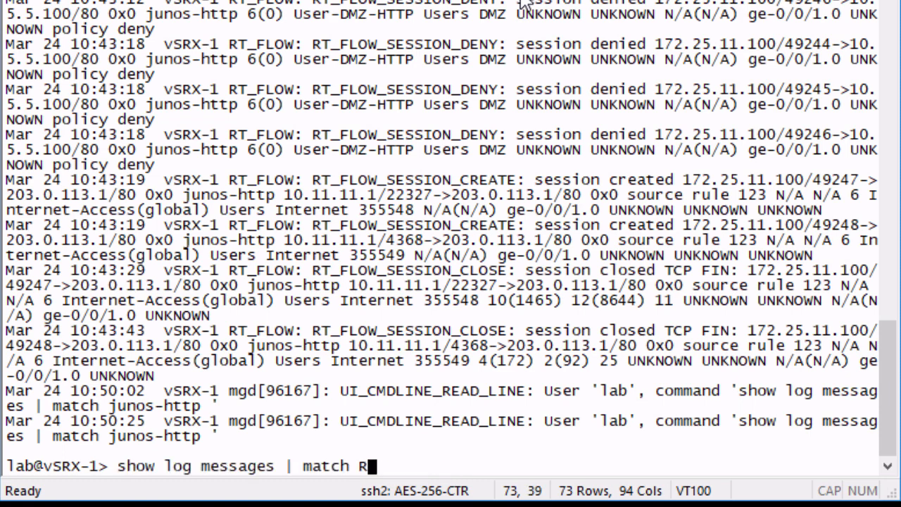
type("T_FLOW_")
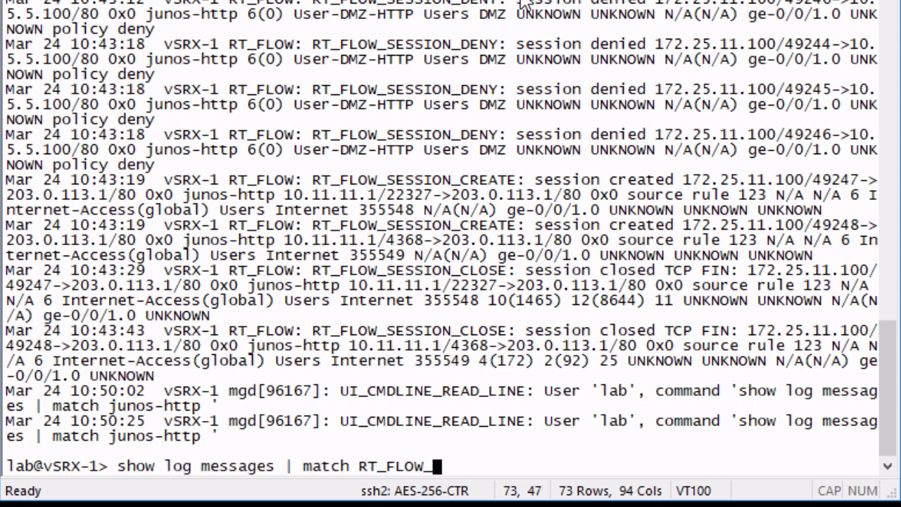
type("_SESSION")
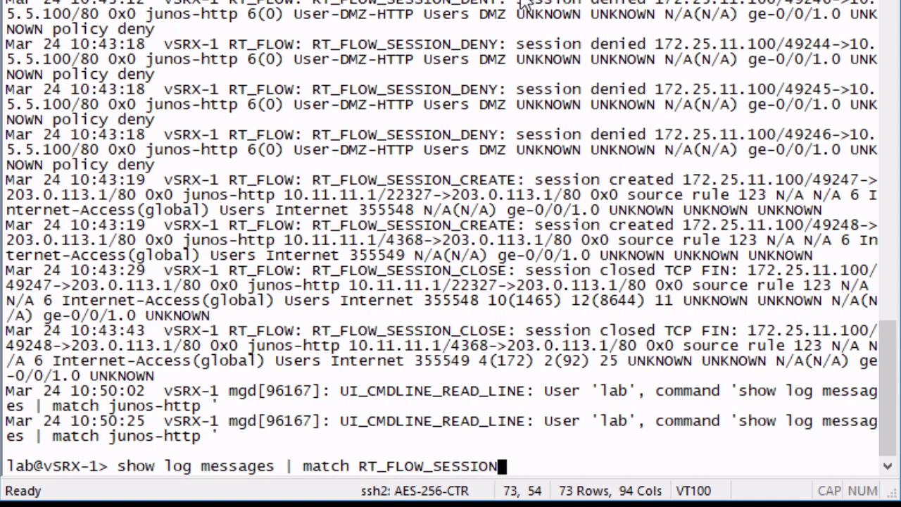
type("_CREAT")
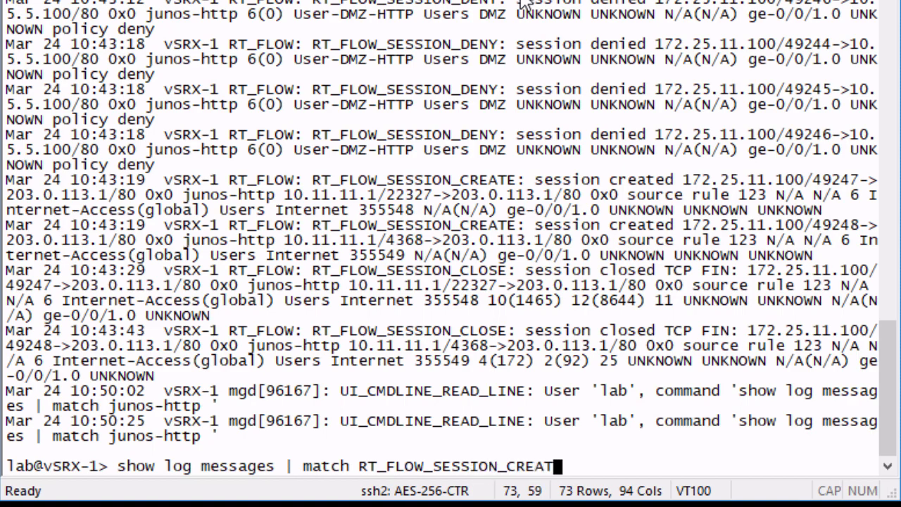
key("Return")
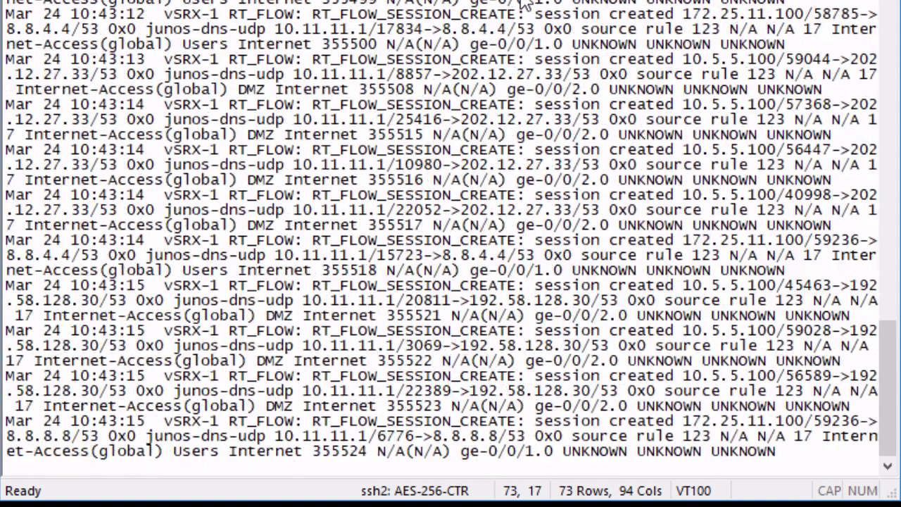
scroll("down", 3)
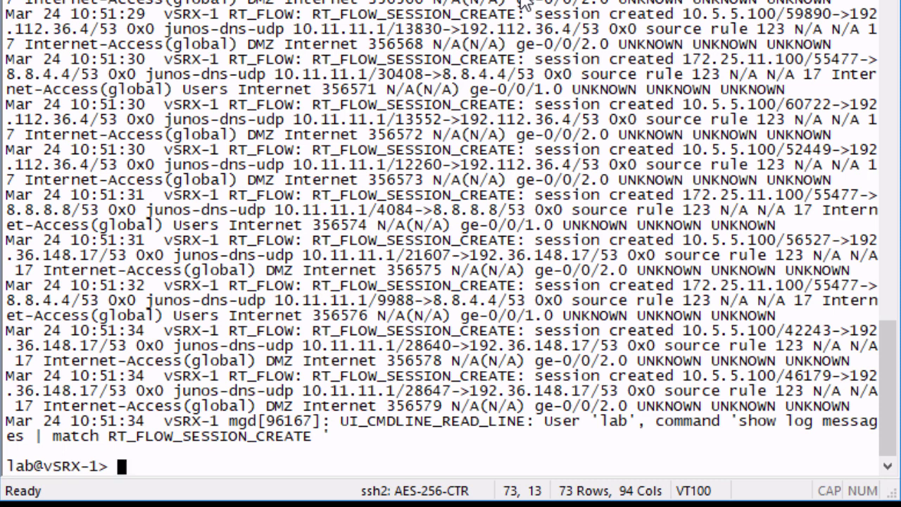
Step: Rerun the RT_FLOW_SESSION_CREATE log search and quit the paged output
type("show log messages | match RT_FLOW_SESSION_CREA")
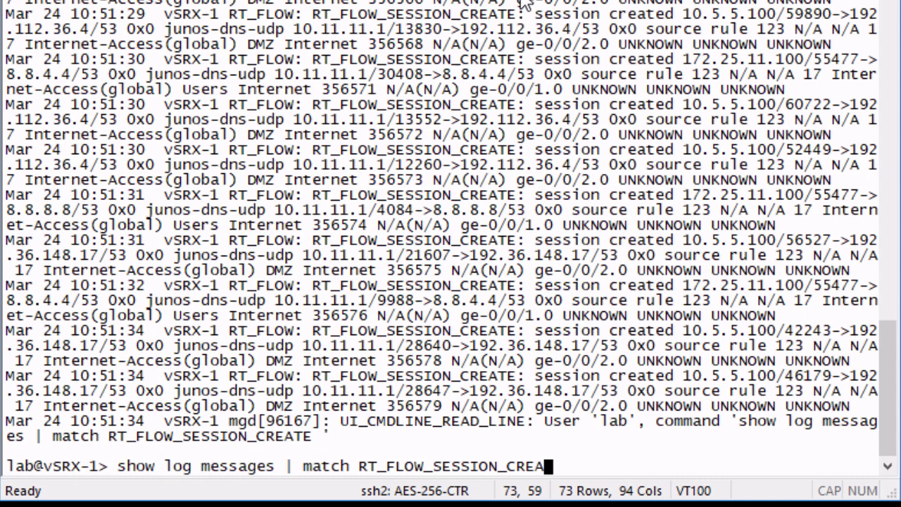
key("Return")
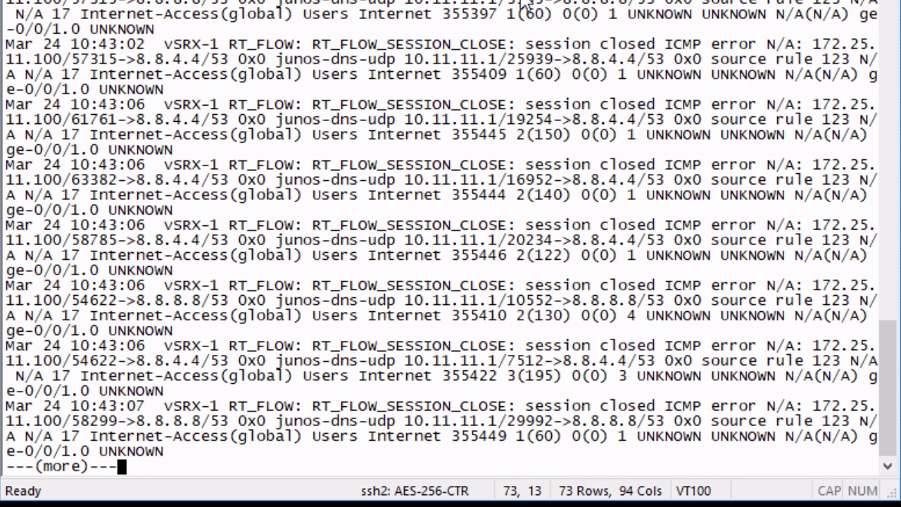
key("q")
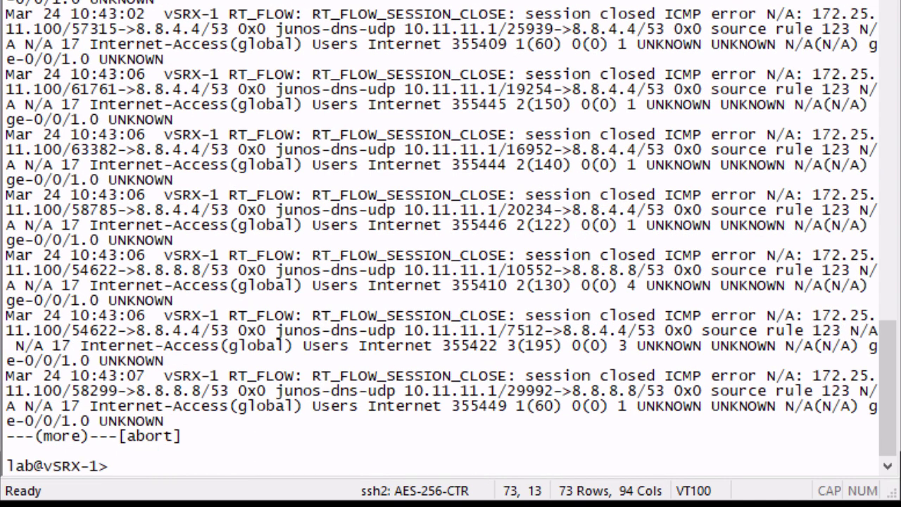